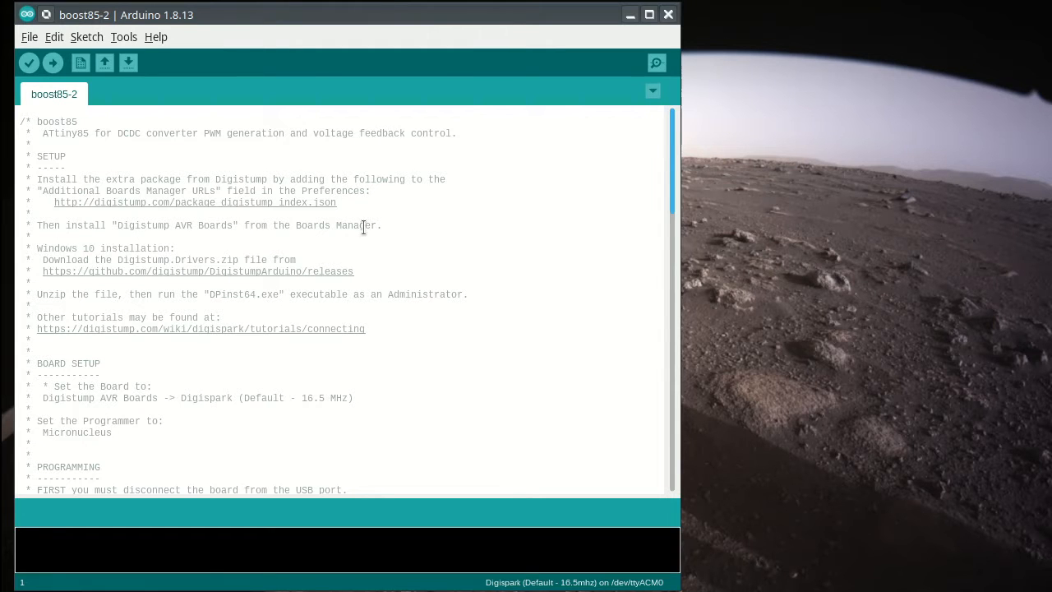
pyautogui.moveTo(166, 179)
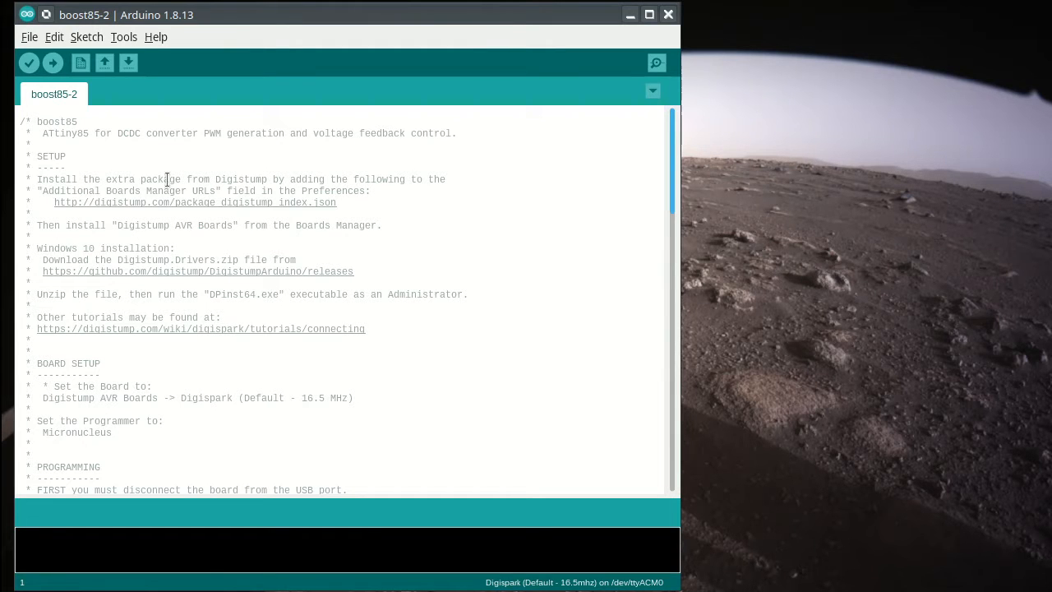
pyautogui.moveTo(107, 198)
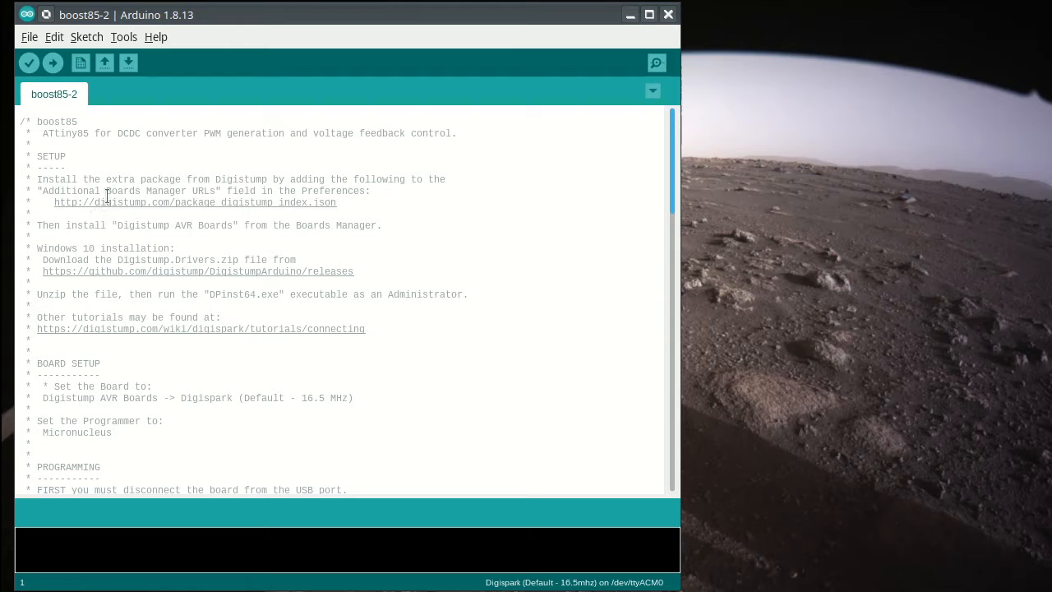
# - Check the additional boards URL in Preferences
pyautogui.click(28, 37)
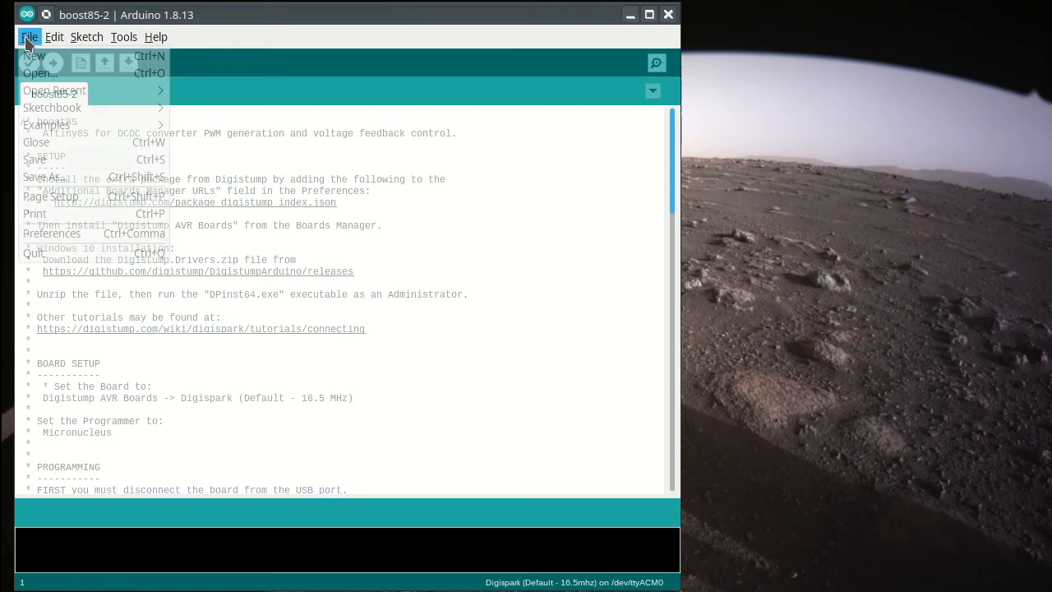
pyautogui.moveTo(52, 232)
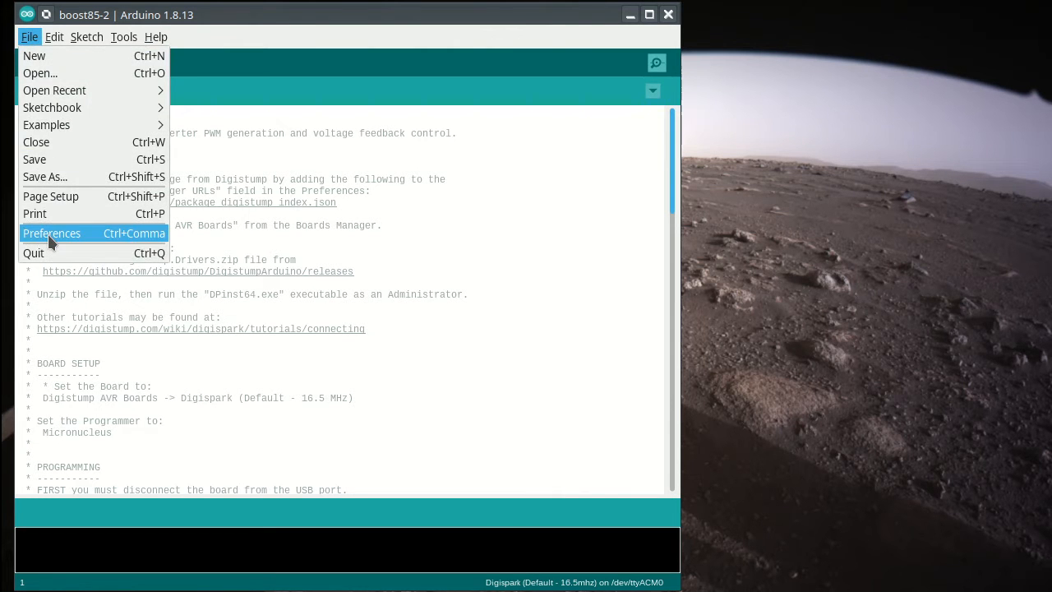
pyautogui.click(51, 233)
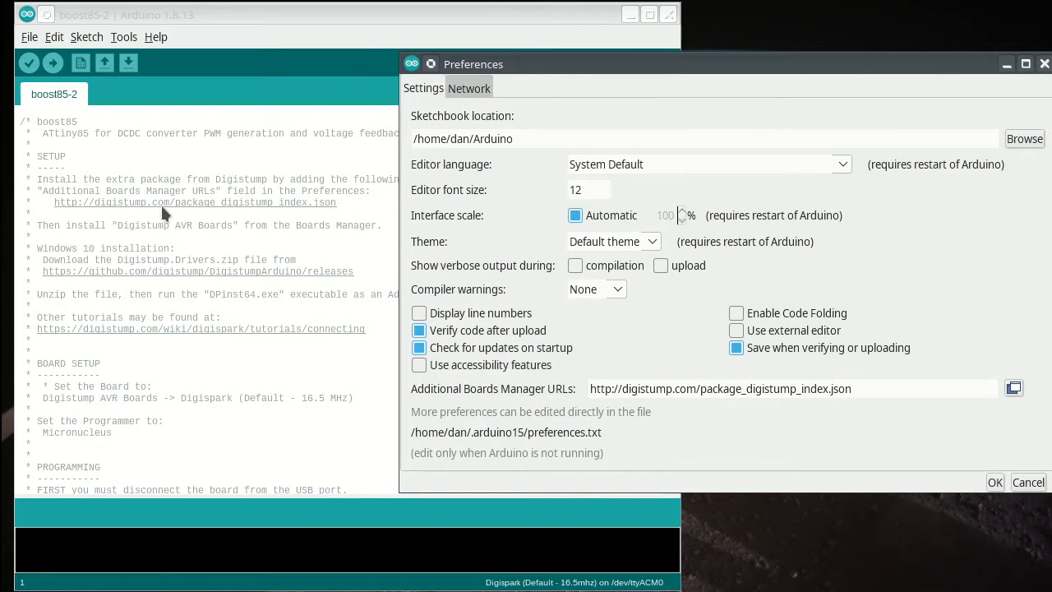
pyautogui.moveTo(280, 210)
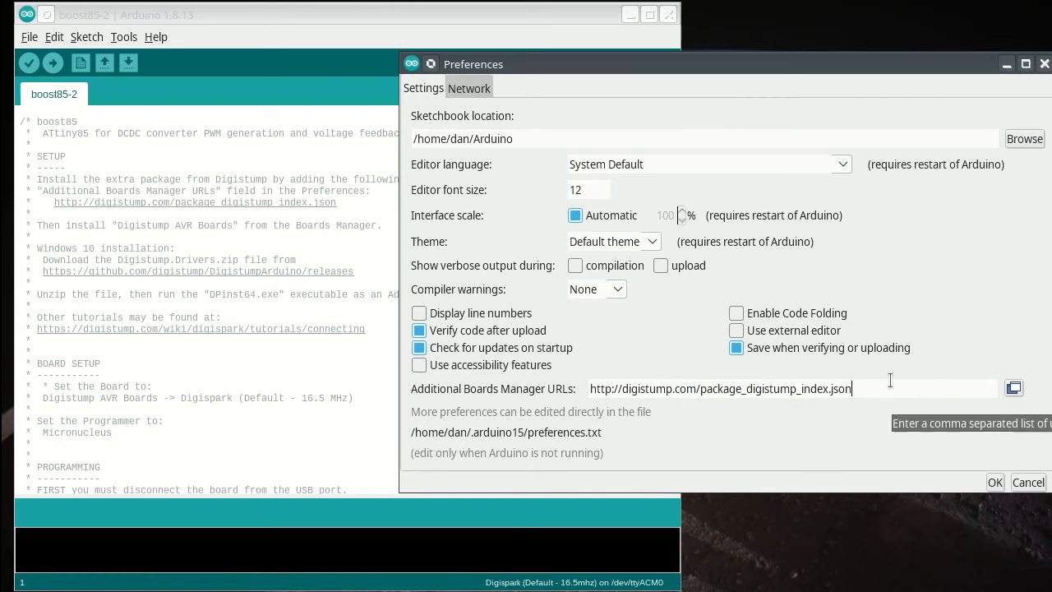
pyautogui.click(994, 482)
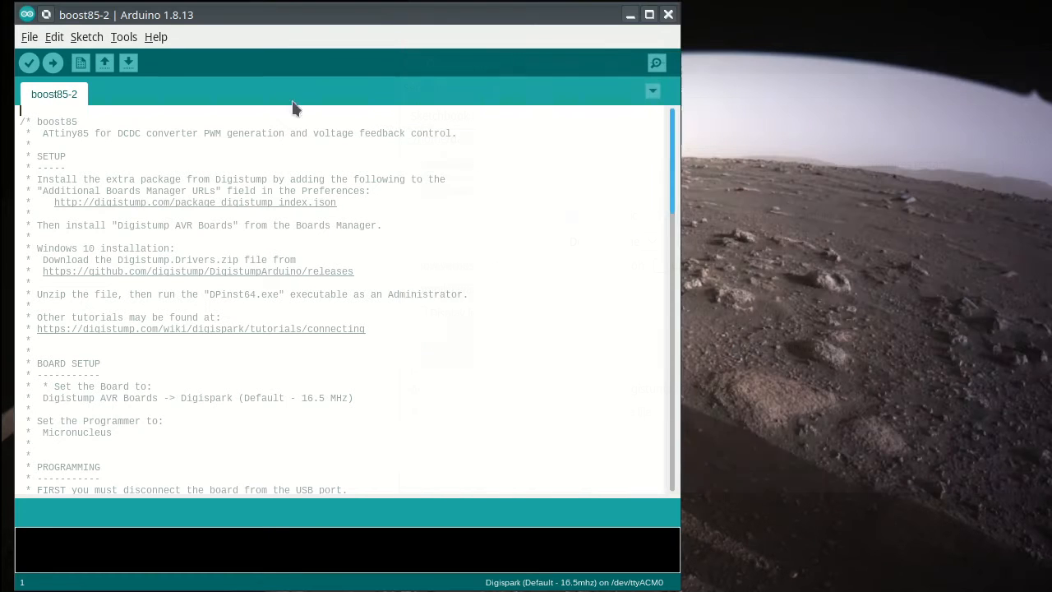
# - Search the Boards Manager for 'digi' to check the Digistump boards package
pyautogui.click(123, 36)
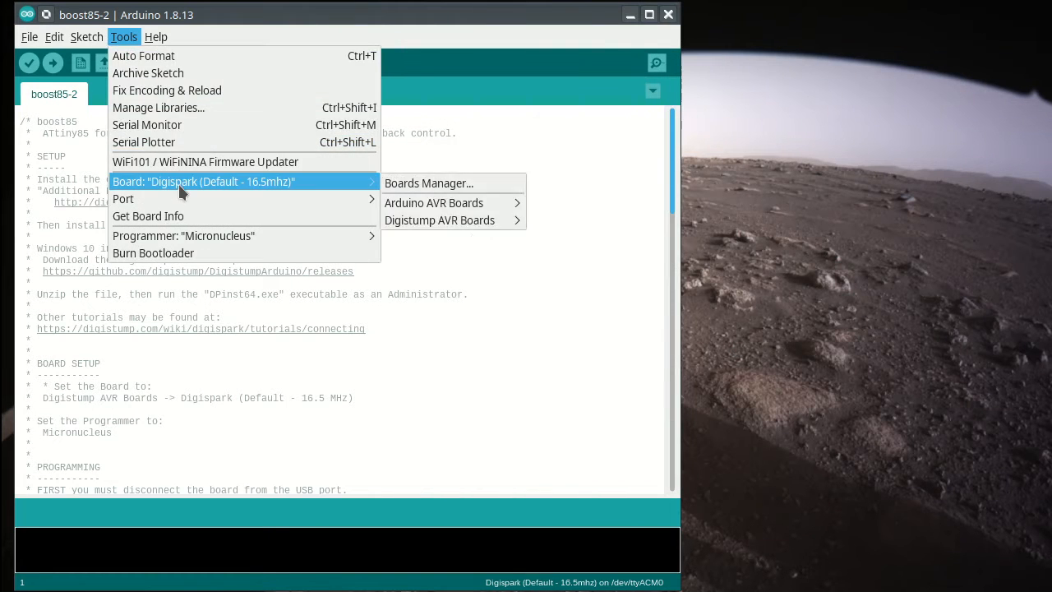
pyautogui.click(428, 182)
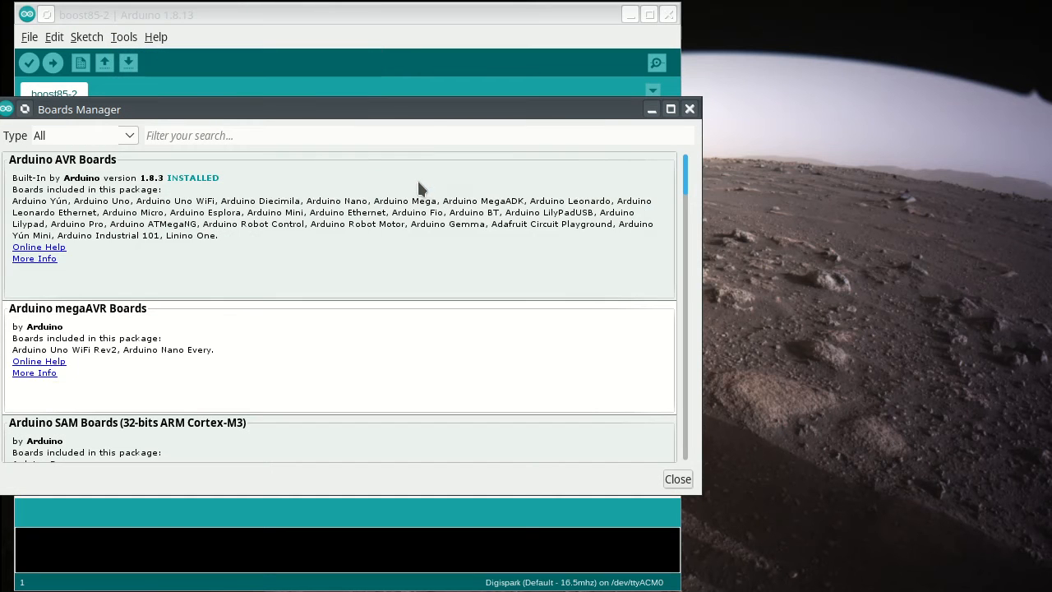
pyautogui.write('d')
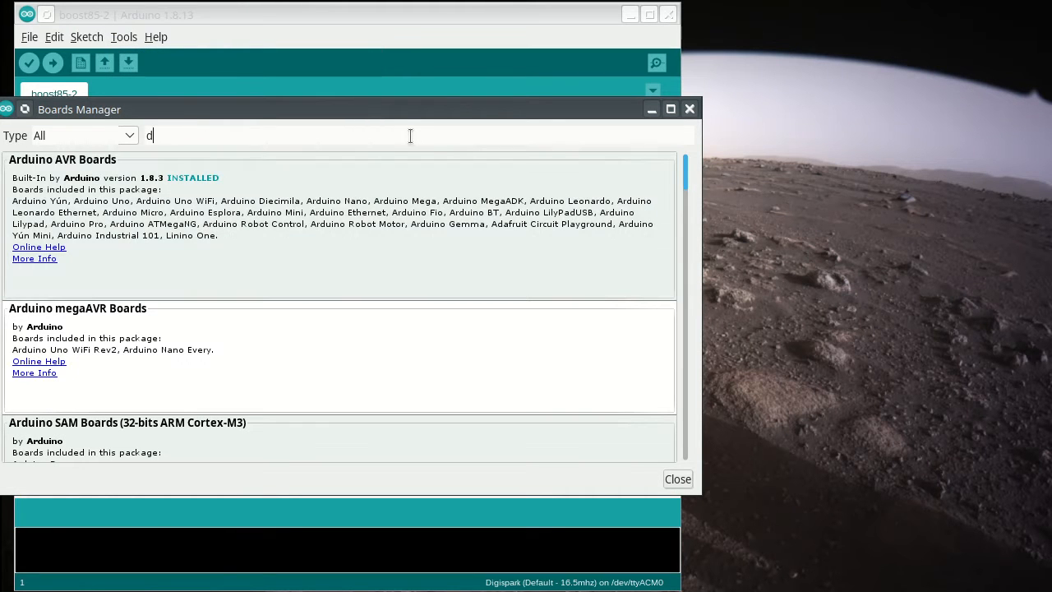
pyautogui.write('igis')
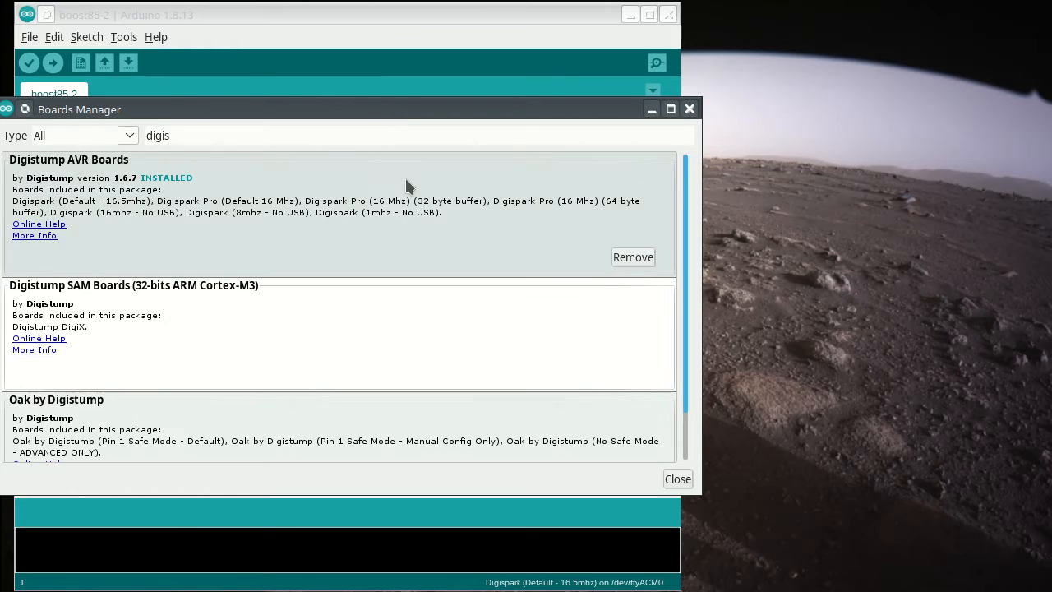
pyautogui.moveTo(113, 208)
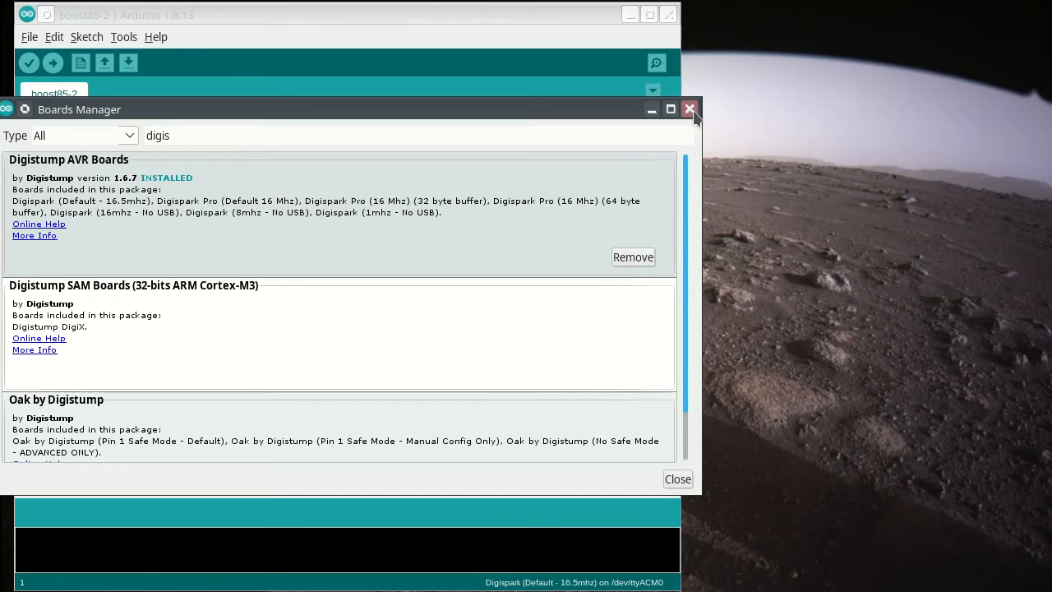
pyautogui.moveTo(677, 478)
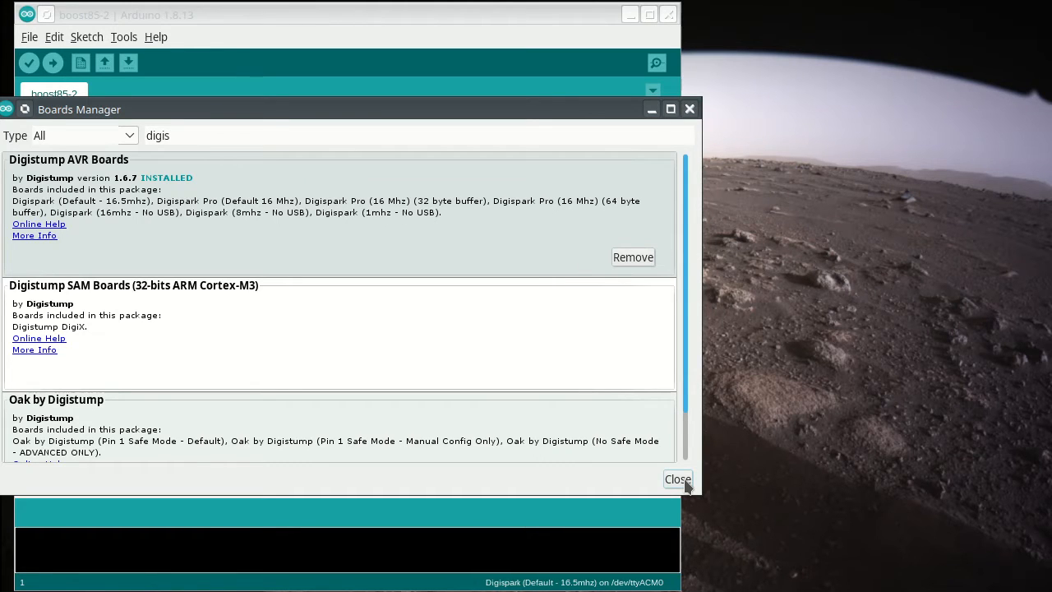
pyautogui.click(677, 479)
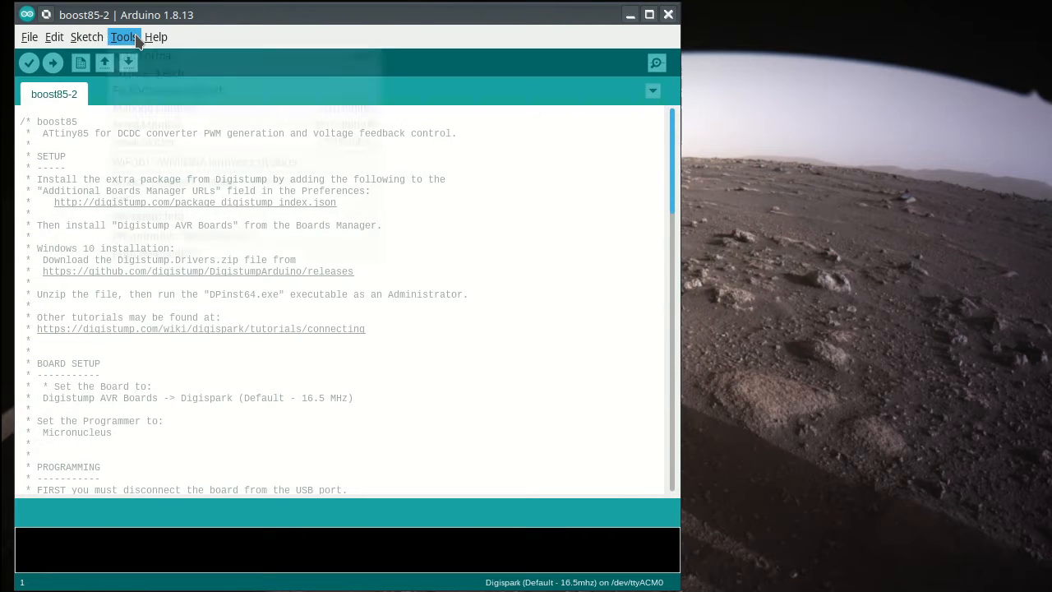
# - Select Digispark (Default - 16.5mhz) as the target board
pyautogui.click(124, 36)
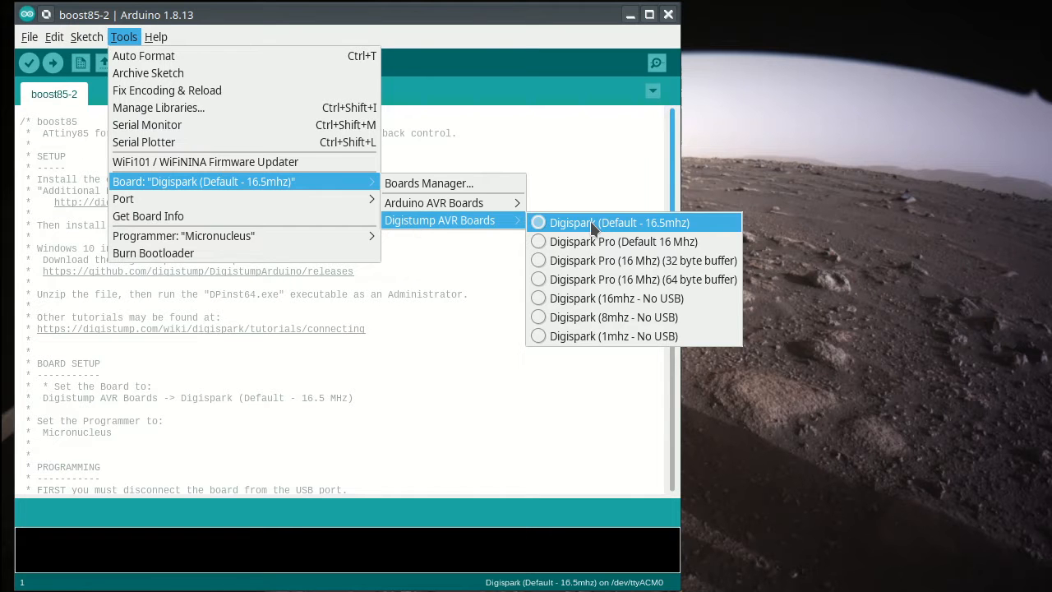
pyautogui.moveTo(678, 238)
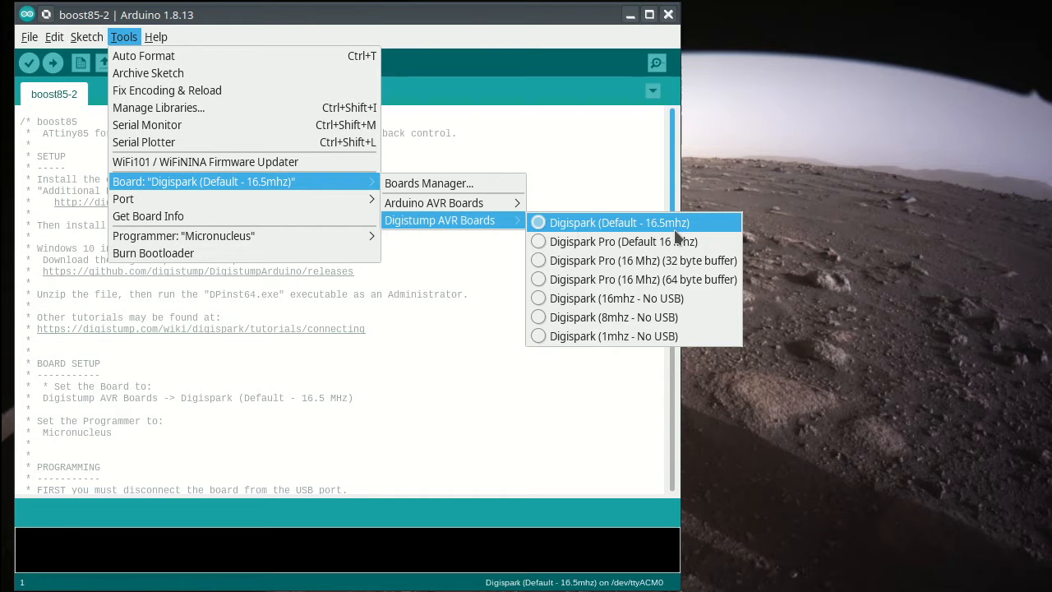
pyautogui.click(619, 221)
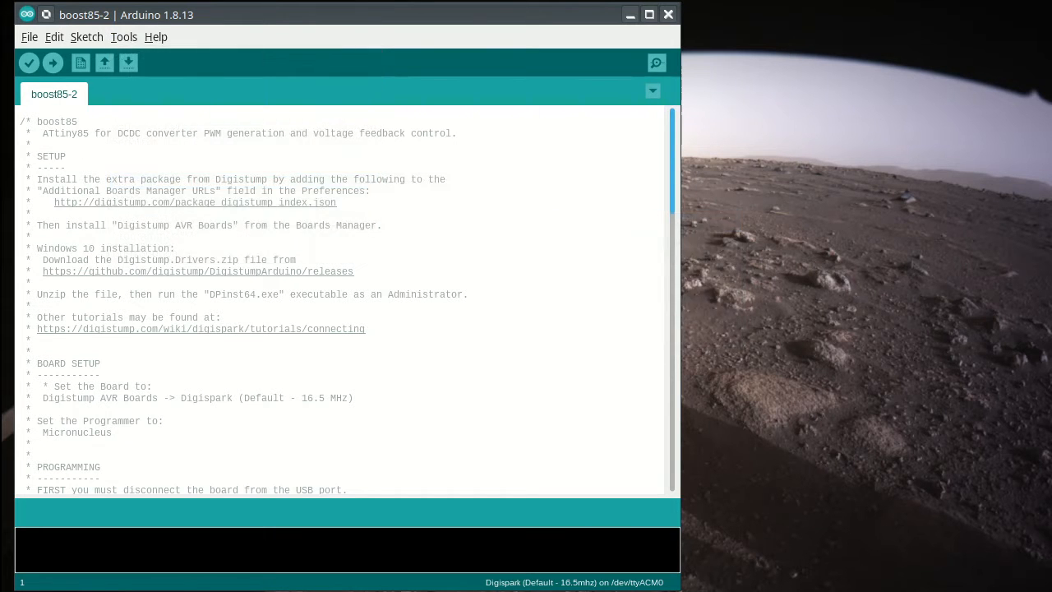
pyautogui.click(123, 37)
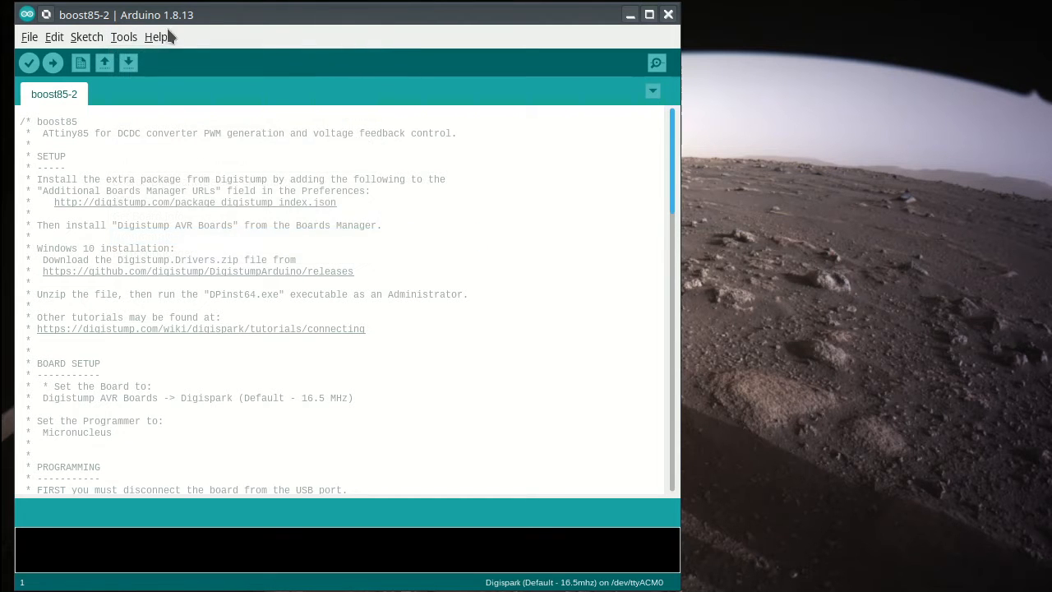
# - Choose Micronucleus from the Tools programmer list
pyautogui.click(123, 36)
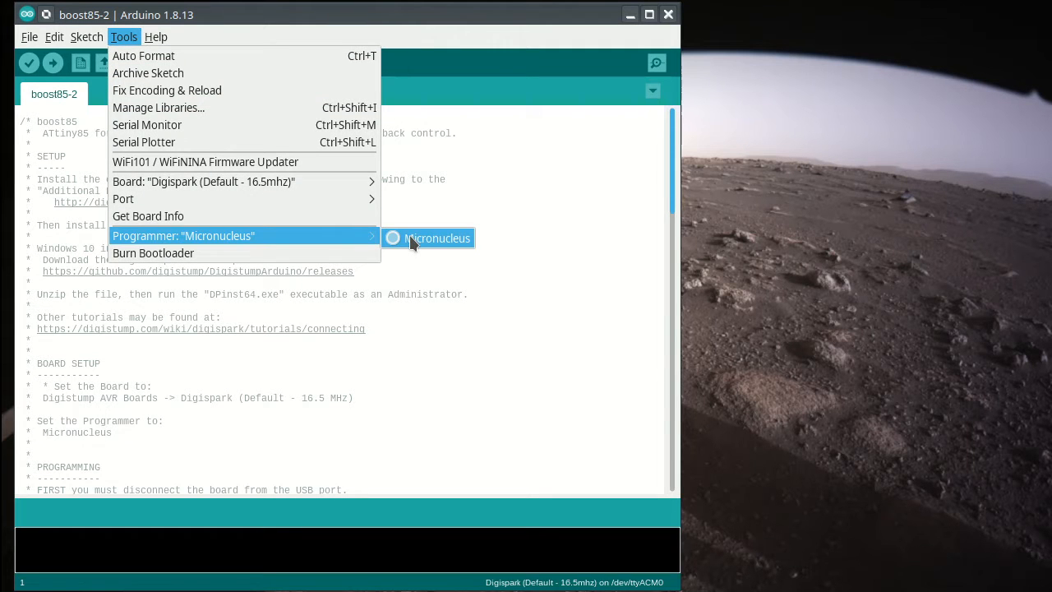
pyautogui.click(436, 237)
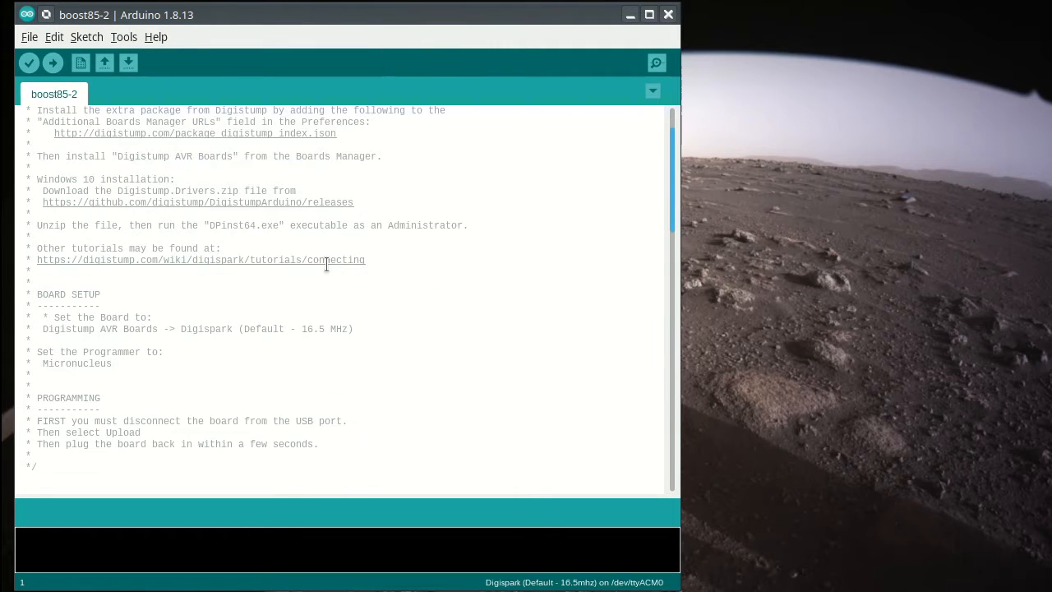
pyautogui.moveTo(295, 432)
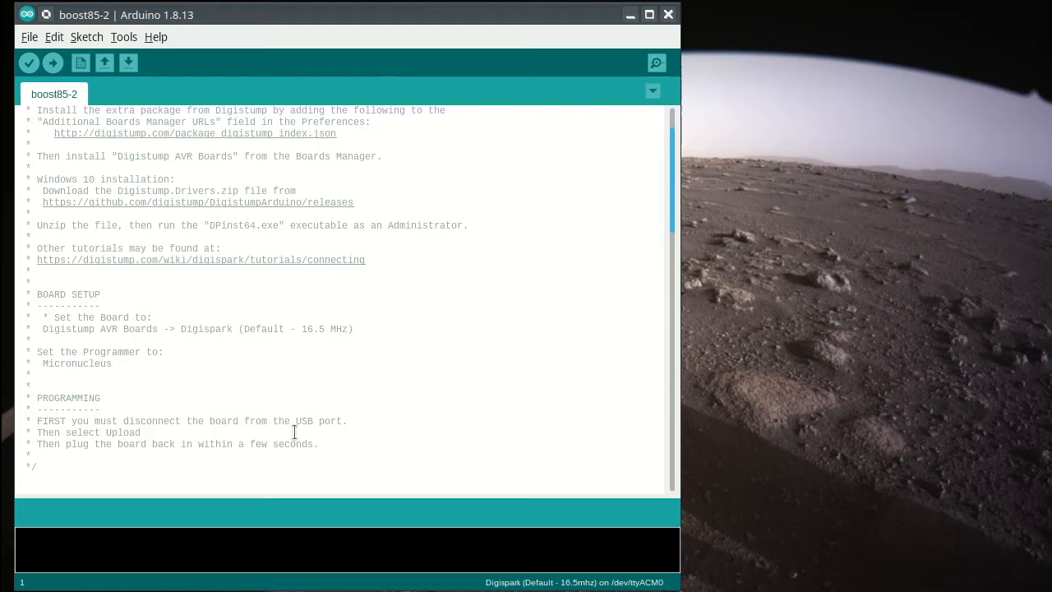
pyautogui.scroll(-3)
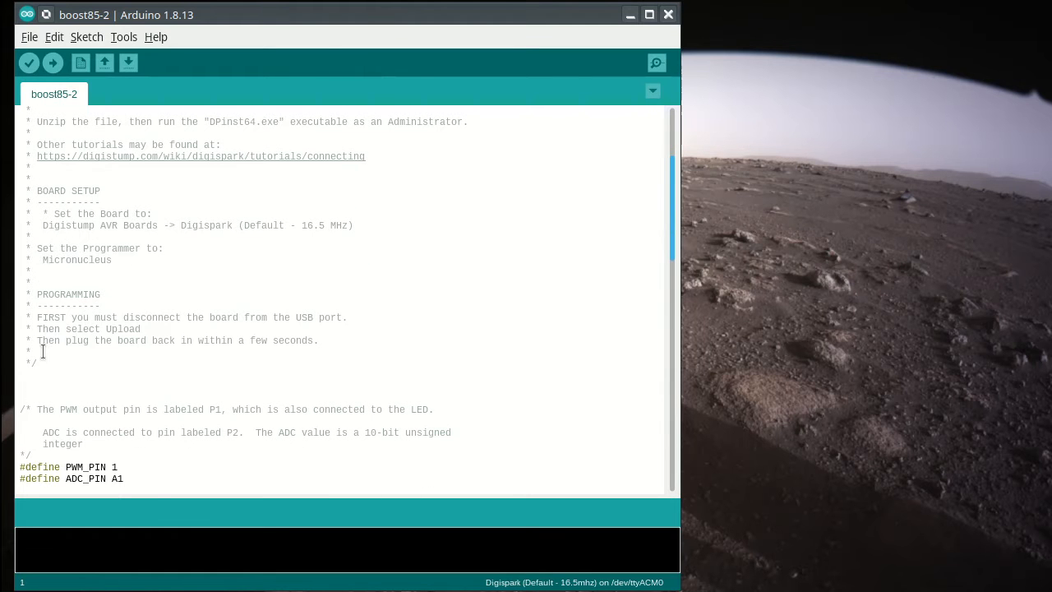
pyautogui.scroll(-3)
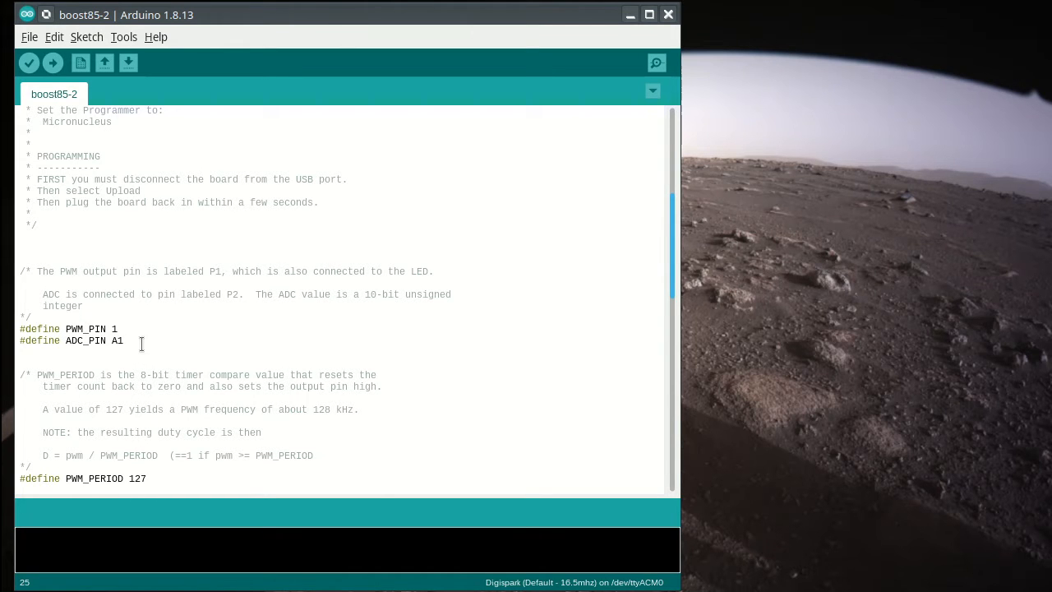
pyautogui.doubleClick(115, 340)
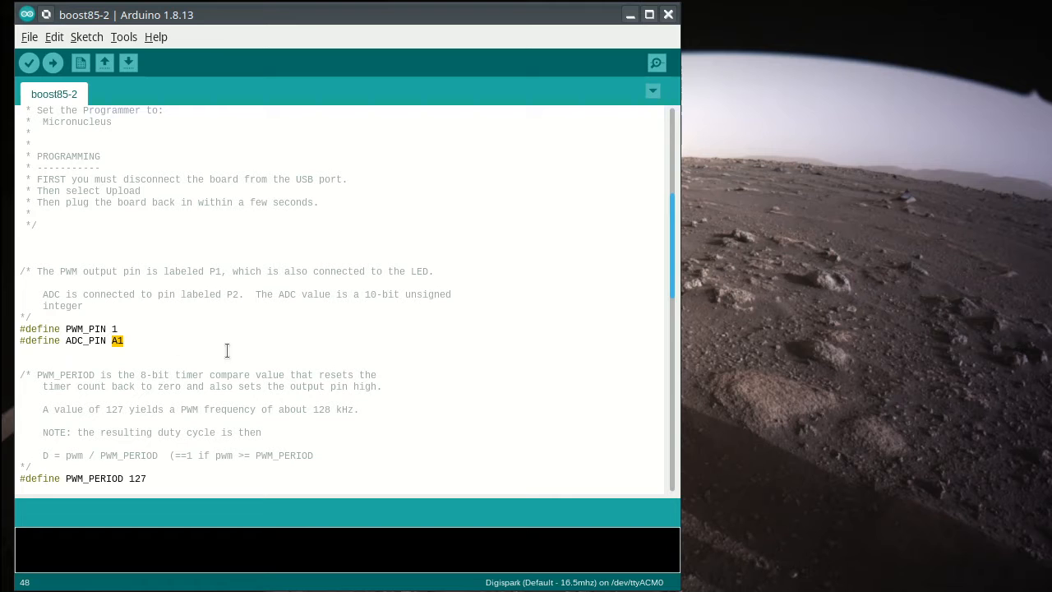
pyautogui.click(124, 340)
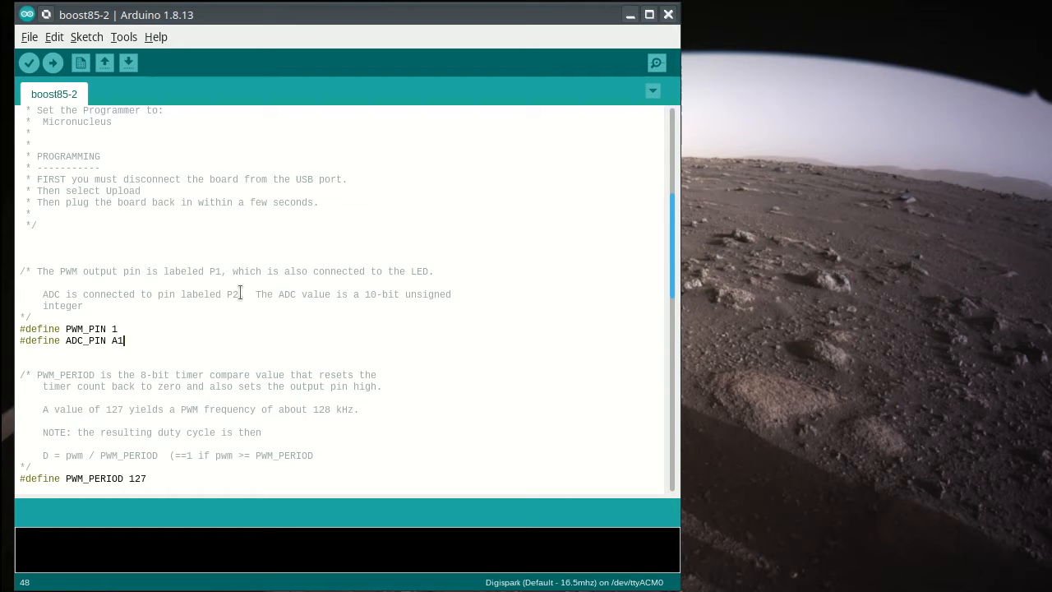
pyautogui.doubleClick(232, 294)
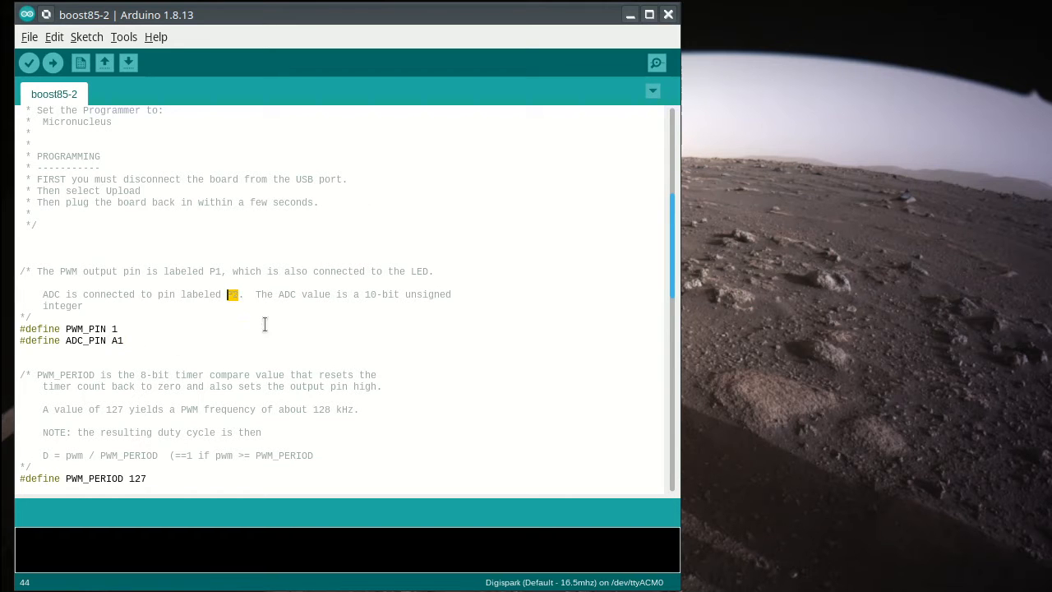
pyautogui.scroll(-3)
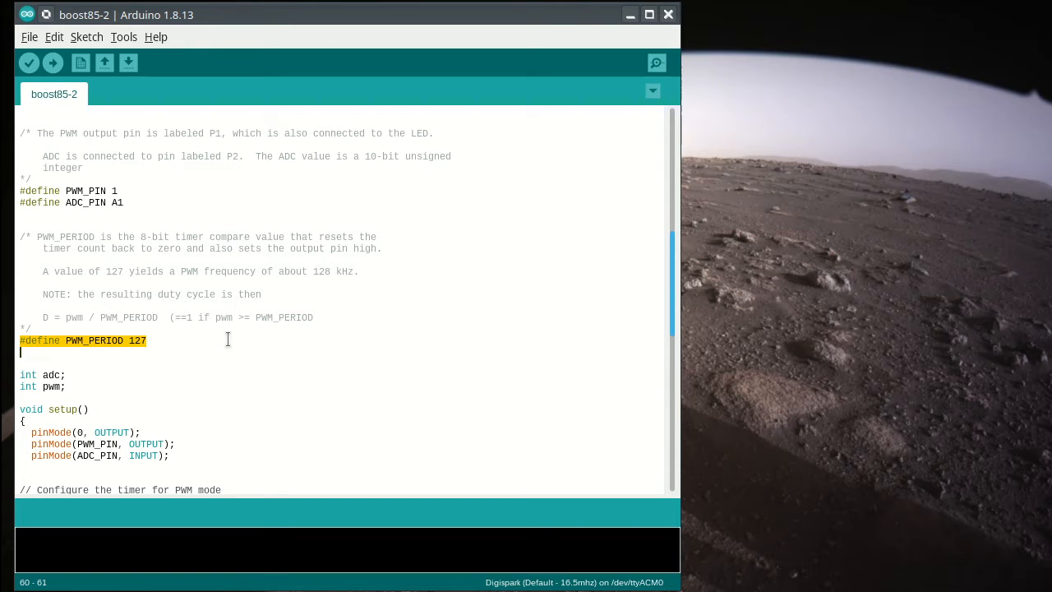
pyautogui.click(148, 340)
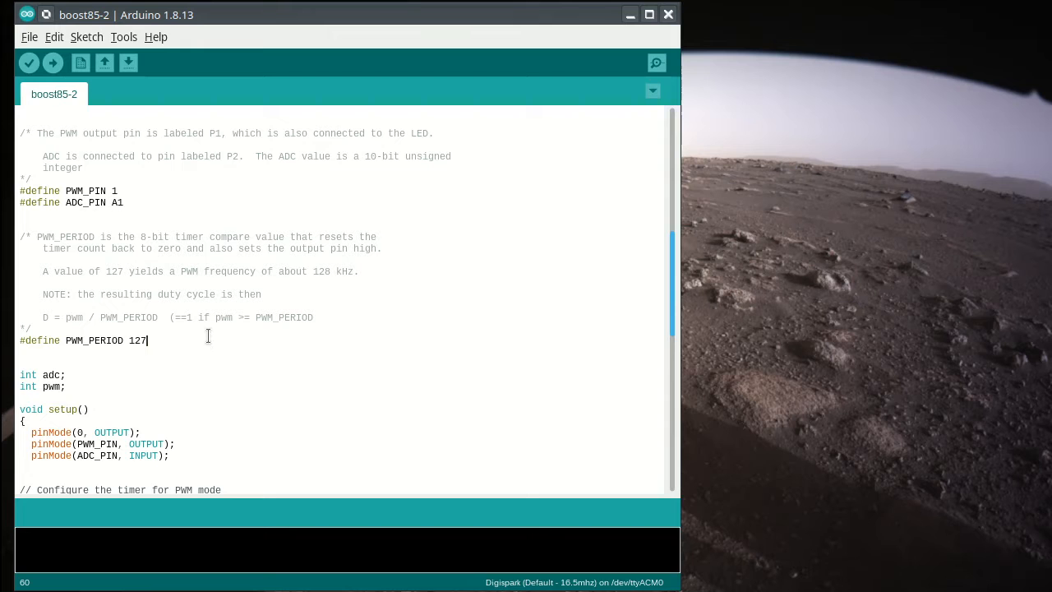
pyautogui.moveTo(119, 312)
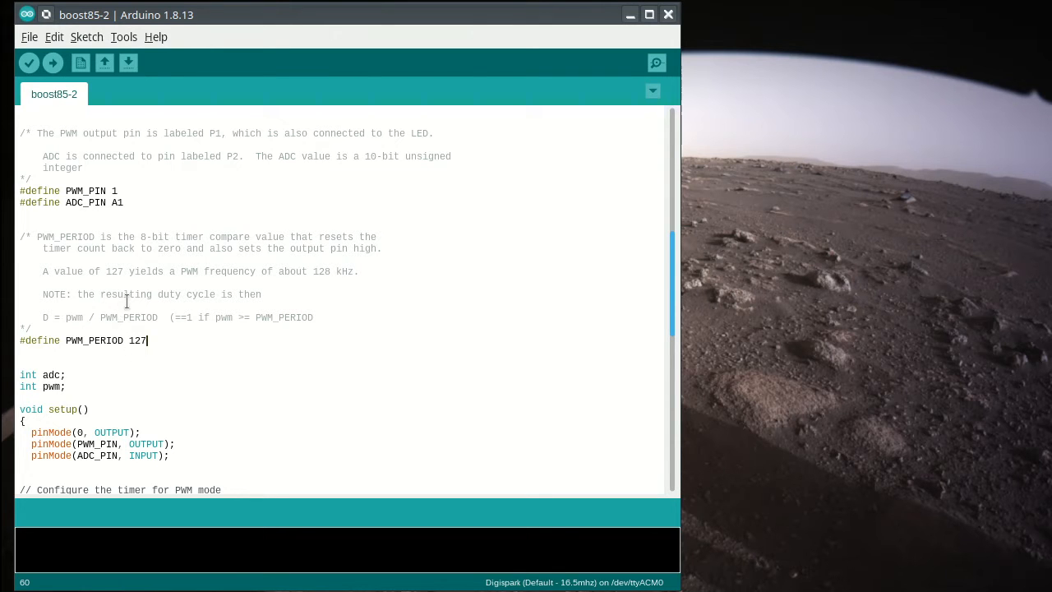
pyautogui.scroll(-3)
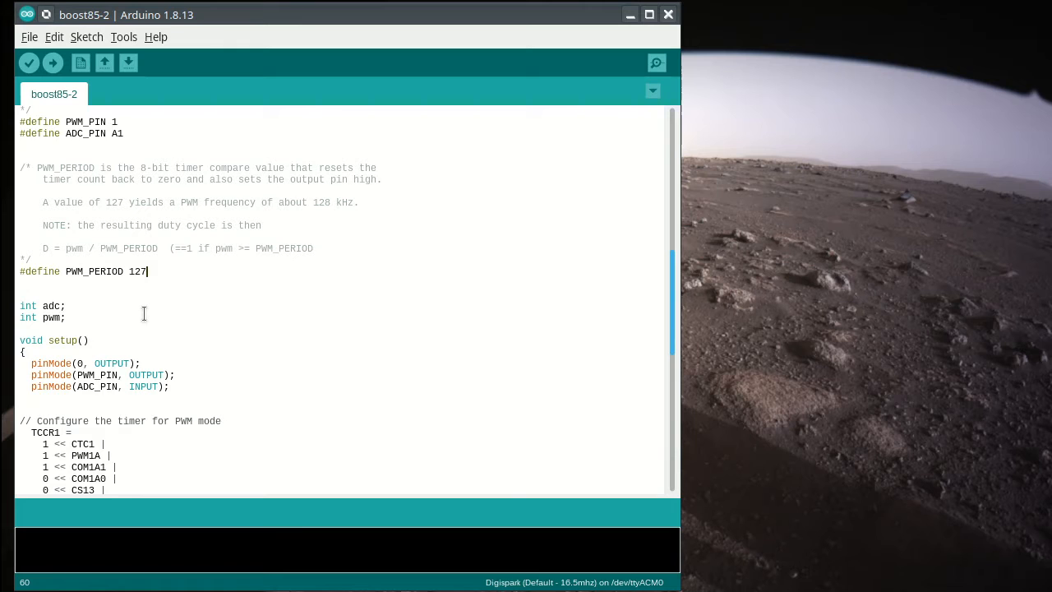
pyautogui.doubleClick(52, 318)
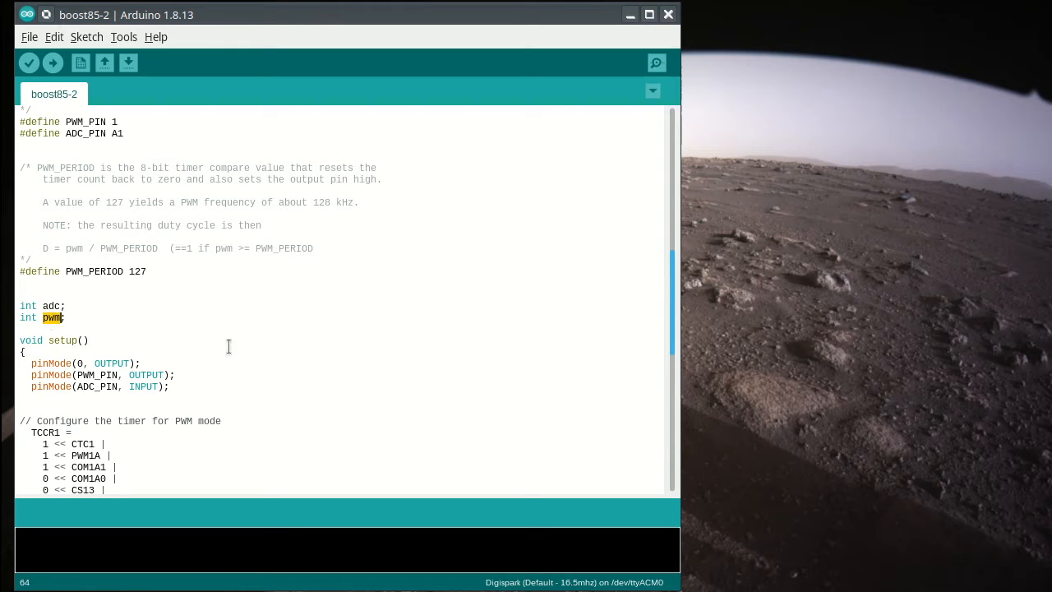
pyautogui.moveTo(87, 328)
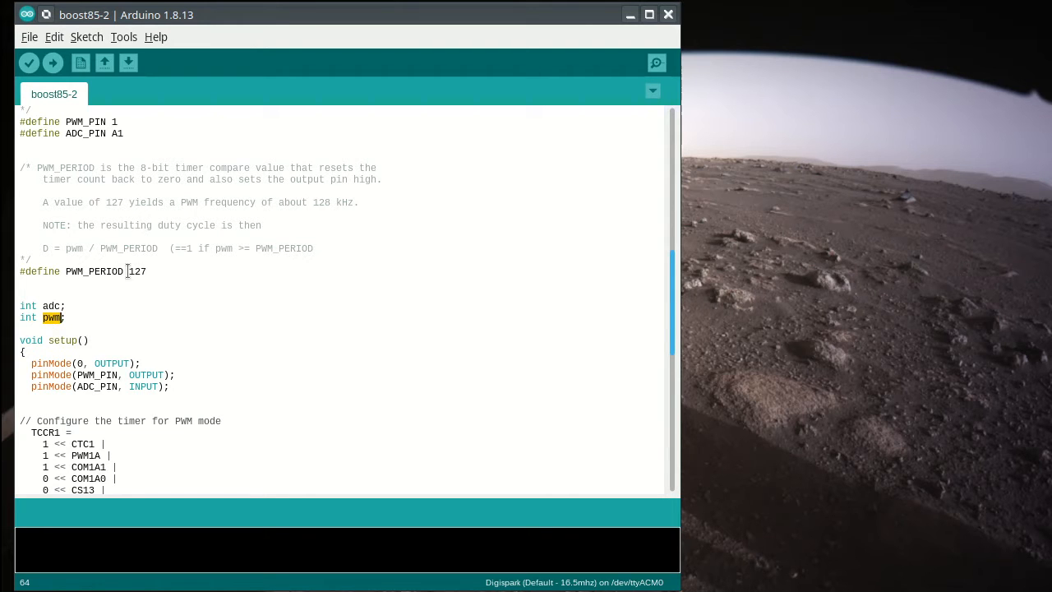
pyautogui.moveTo(135, 271)
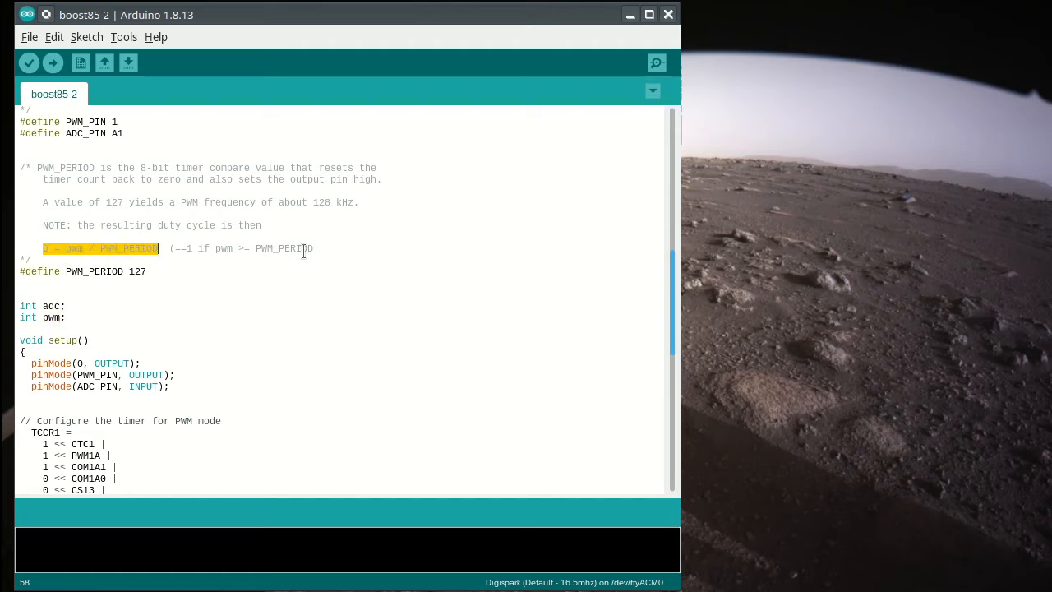
pyautogui.moveTo(383, 261)
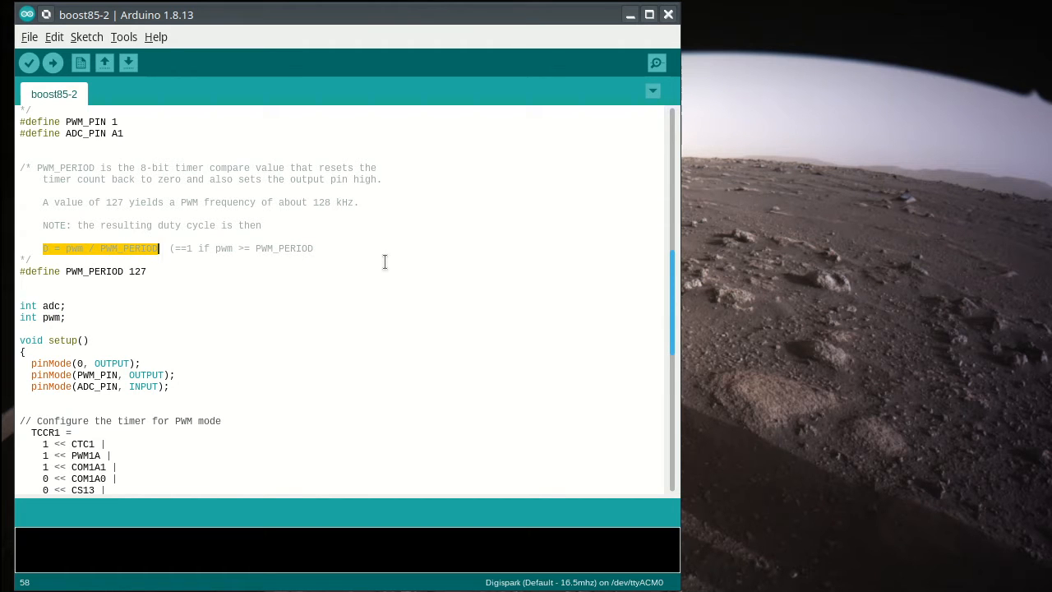
pyautogui.doubleClick(135, 272)
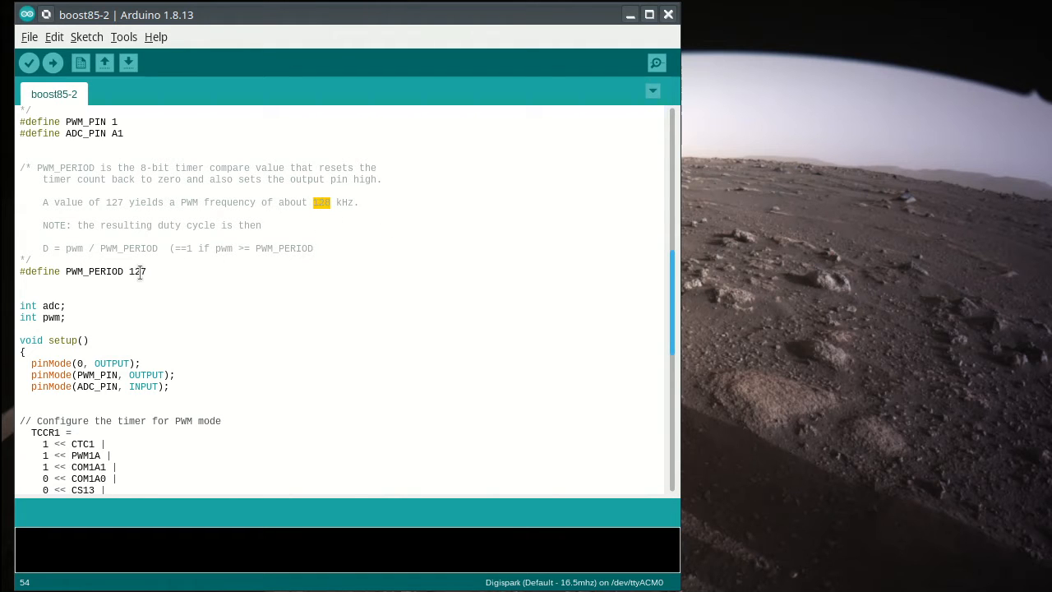
pyautogui.doubleClick(137, 272)
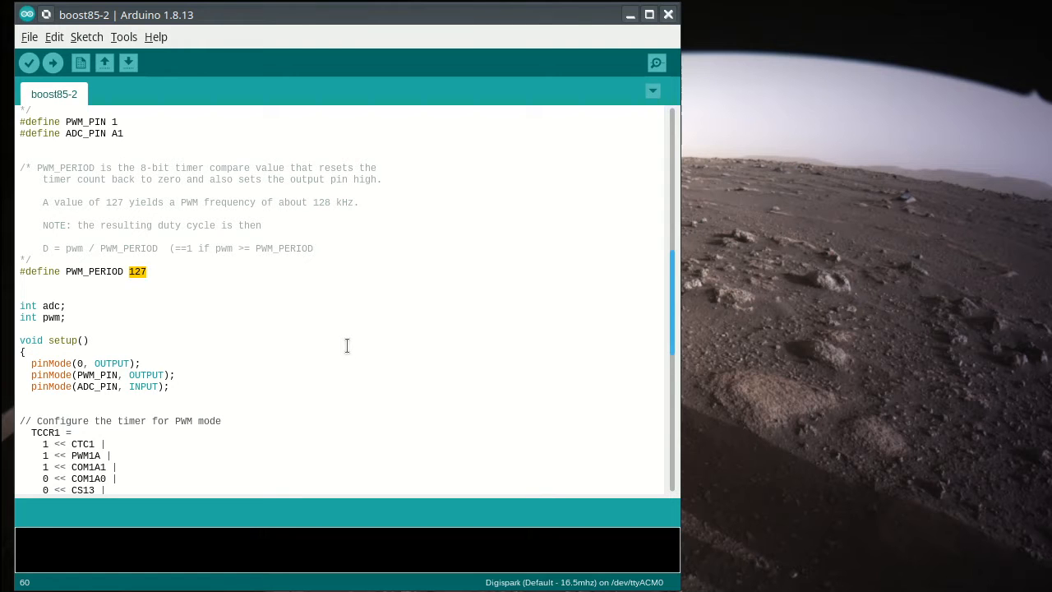
pyautogui.scroll(-3)
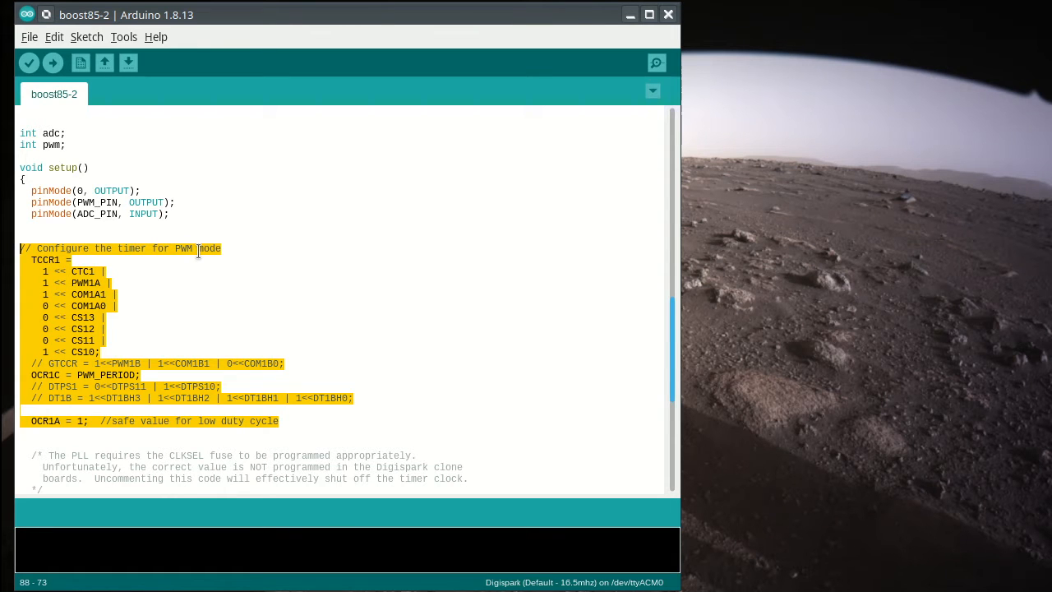
pyautogui.click(272, 333)
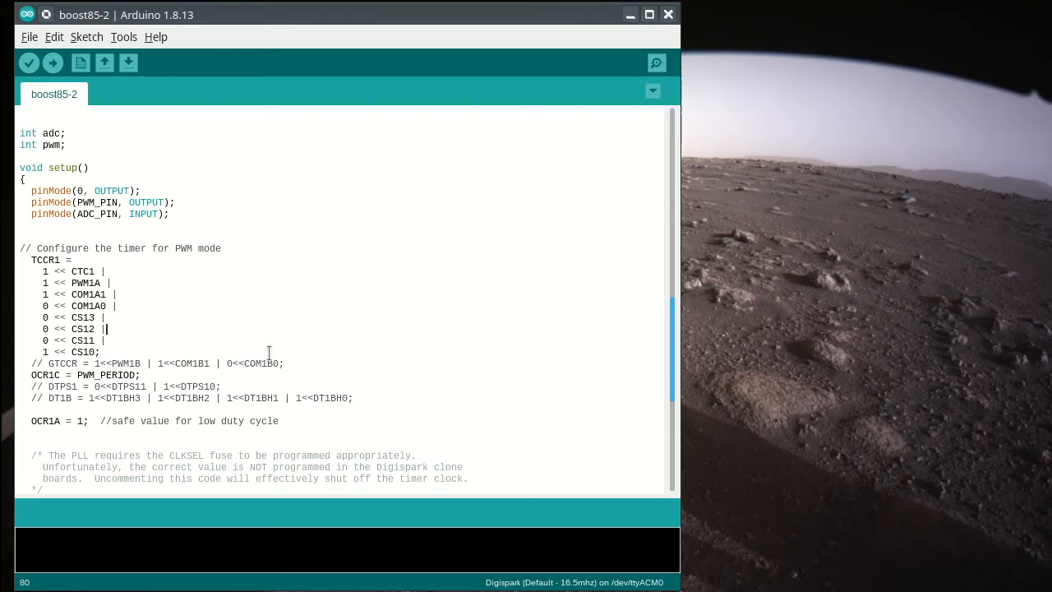
pyautogui.moveTo(438, 538)
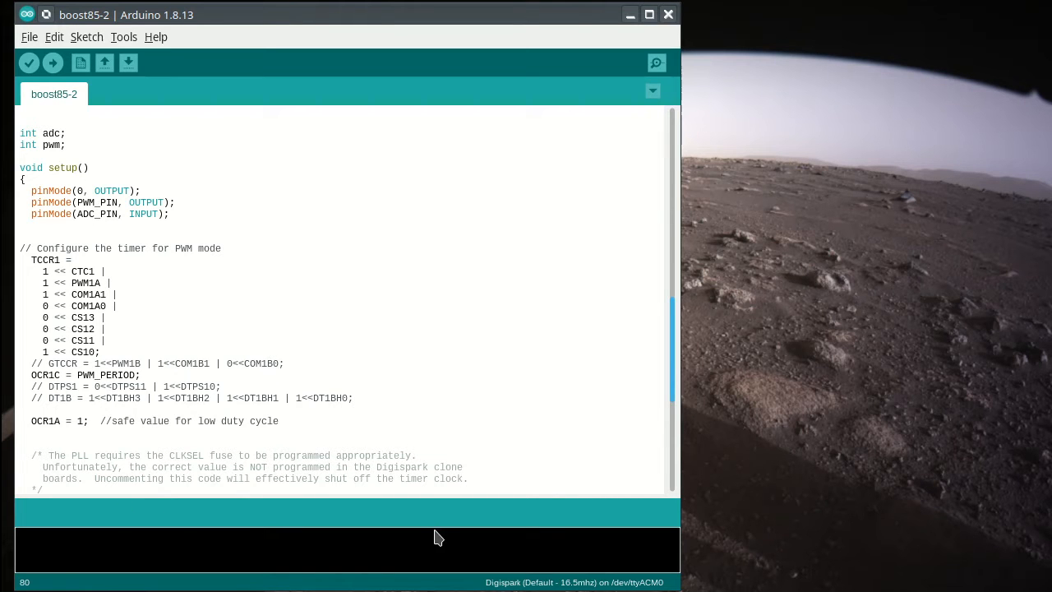
pyautogui.scroll(-3)
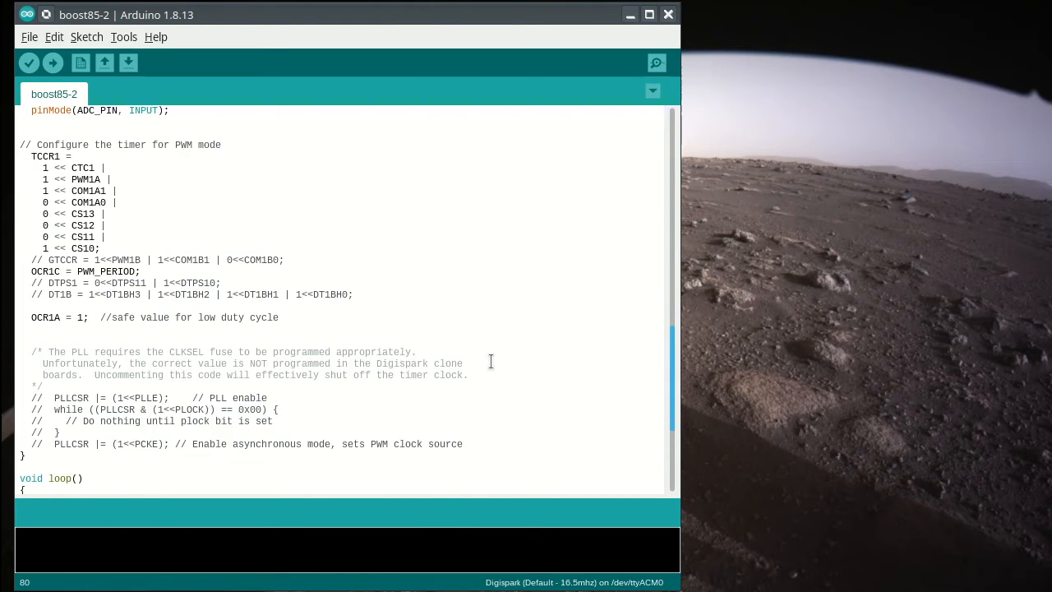
pyautogui.scroll(-3)
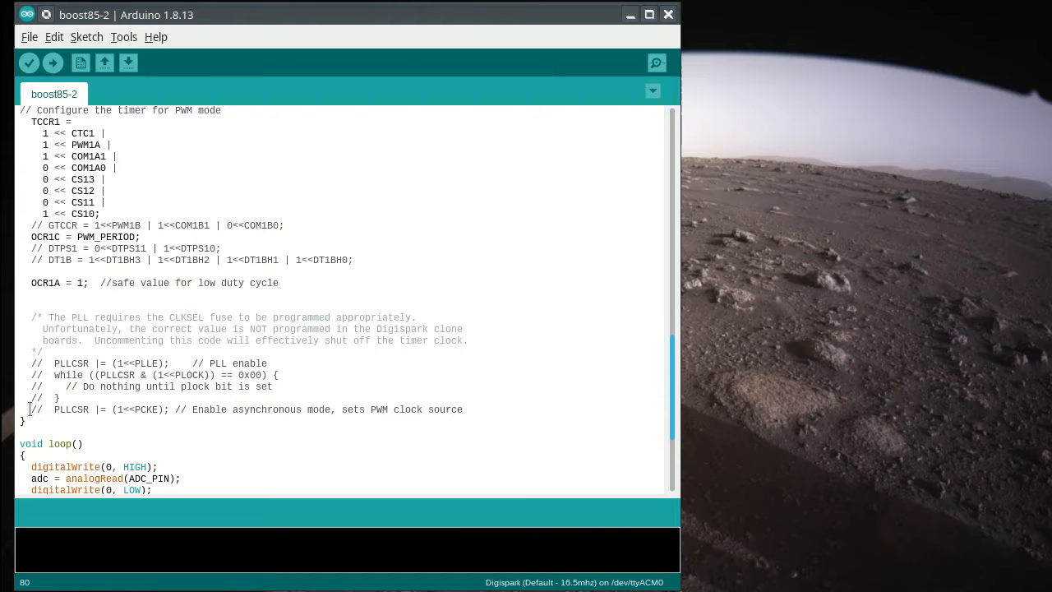
pyautogui.moveTo(30, 363); pyautogui.dragTo(279, 375)
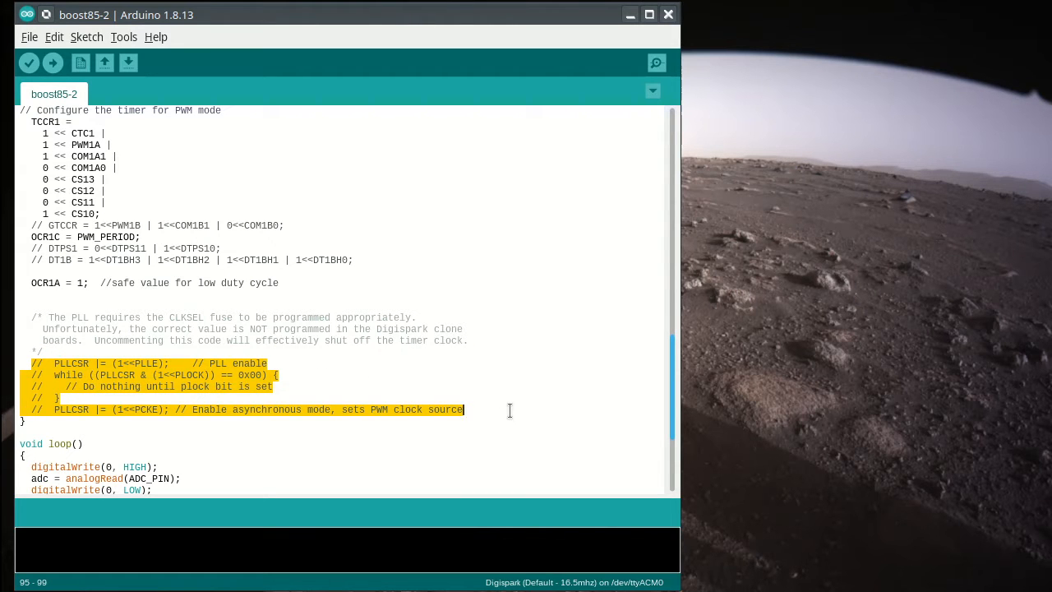
pyautogui.click(509, 410)
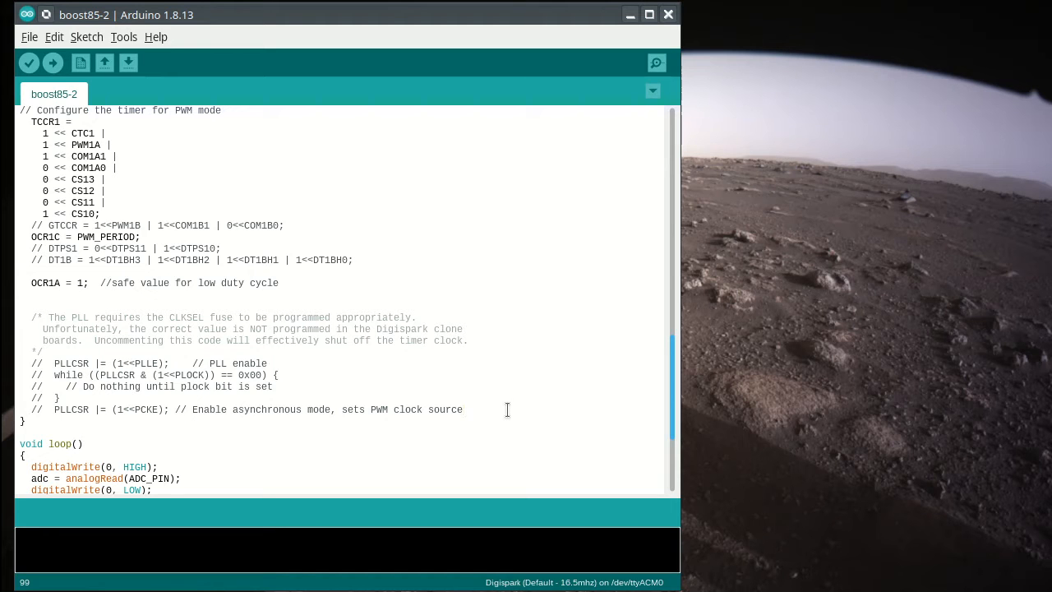
pyautogui.moveTo(417, 438)
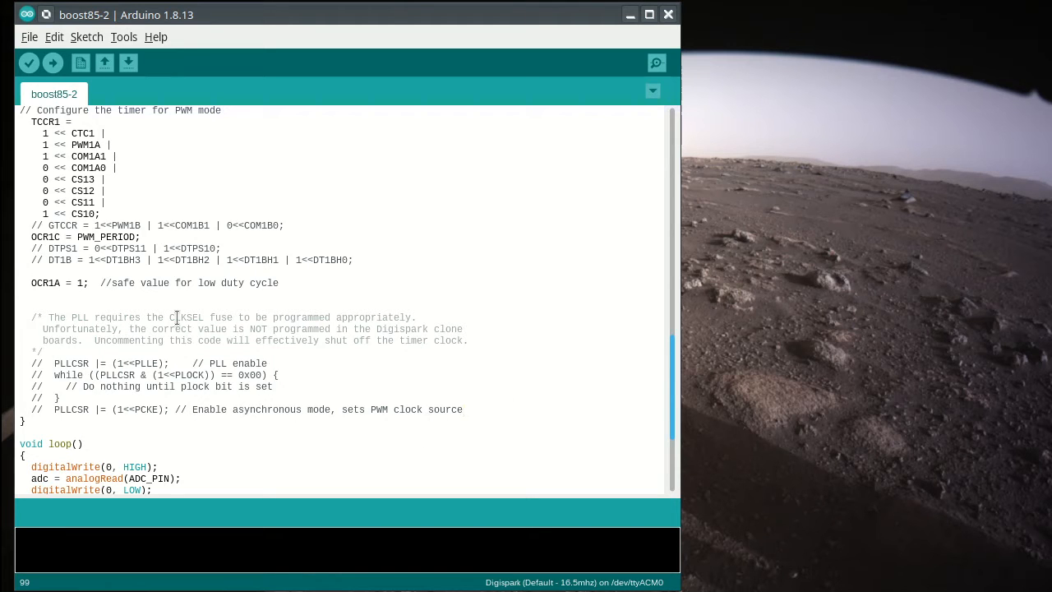
pyautogui.doubleClick(187, 318)
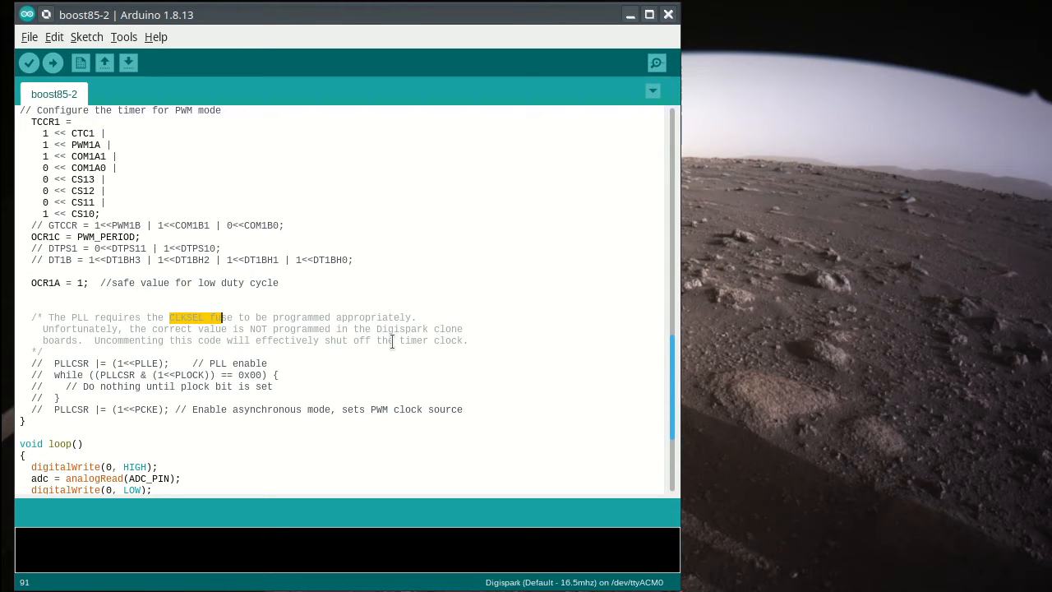
pyautogui.moveTo(115, 380)
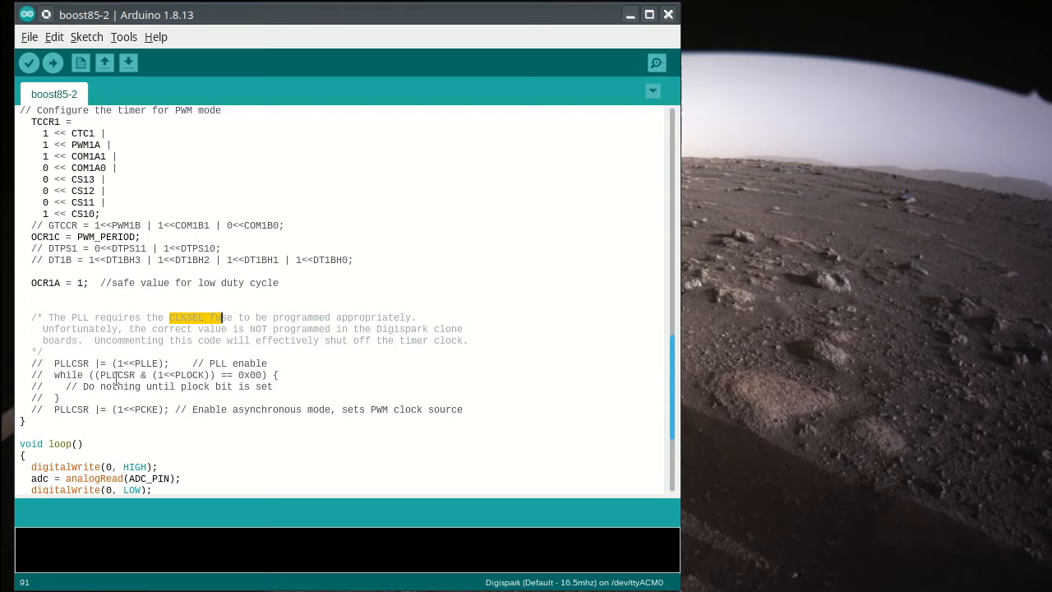
pyautogui.moveTo(31, 364); pyautogui.dragTo(61, 398)
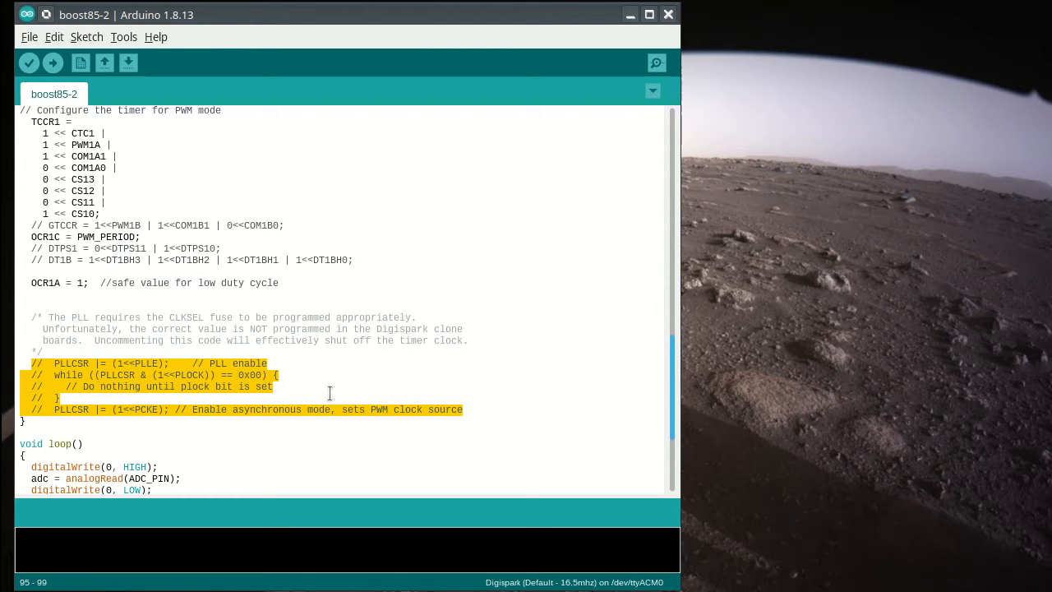
pyautogui.click(276, 386)
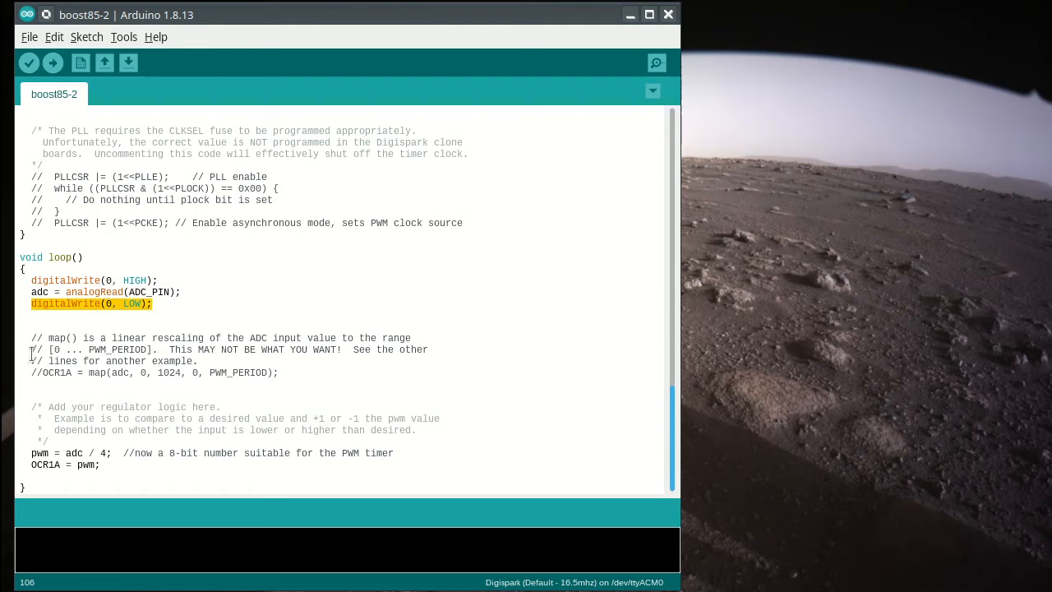
pyautogui.moveTo(74, 375)
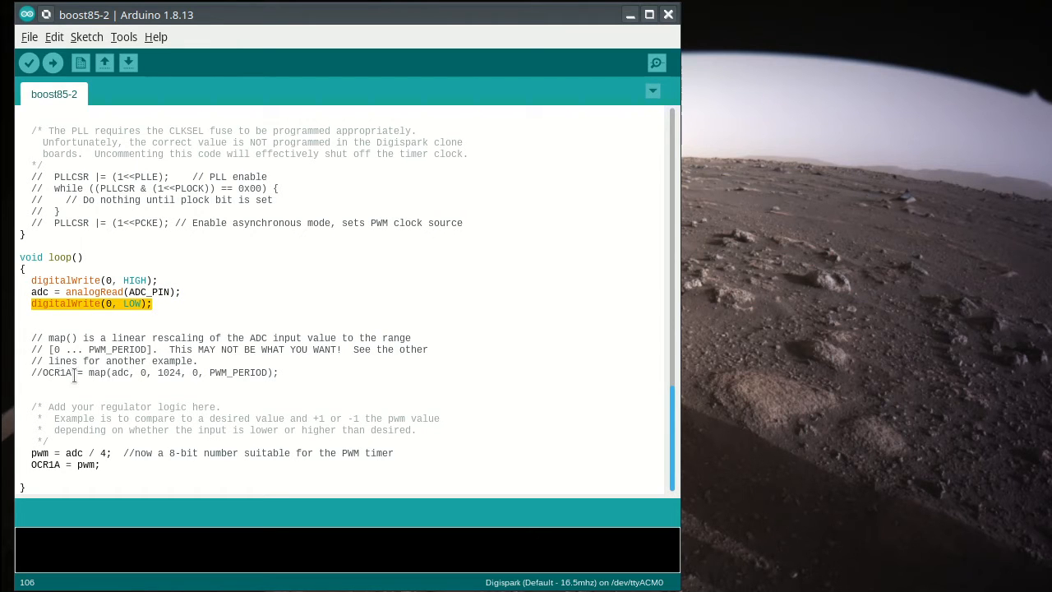
# - Review loop() by highlighting 1024 and OCR1A and placing the cursor after the OCR1A line
pyautogui.doubleClick(120, 372)
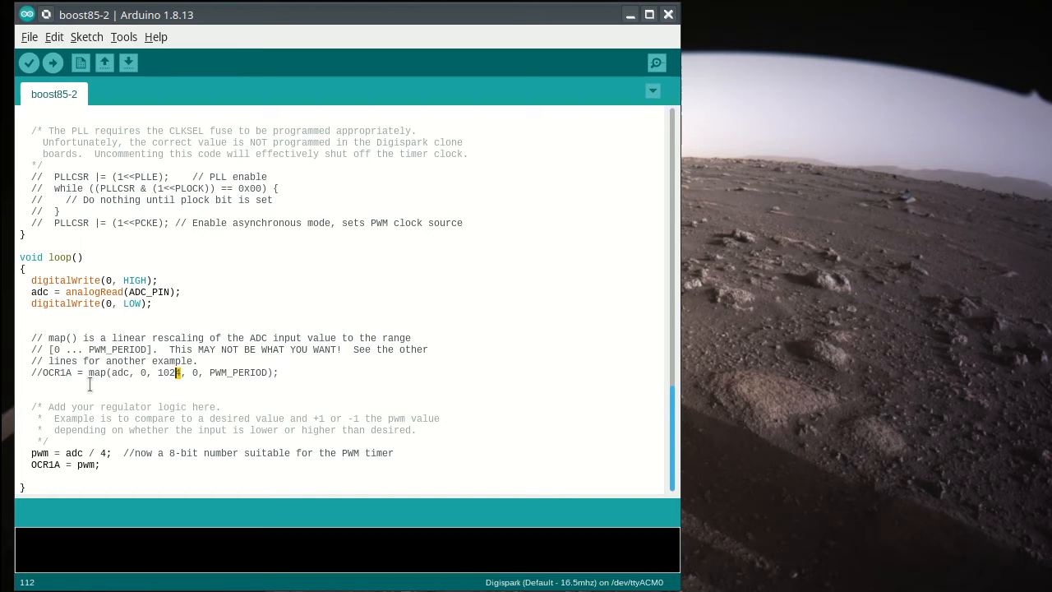
pyautogui.doubleClick(56, 372)
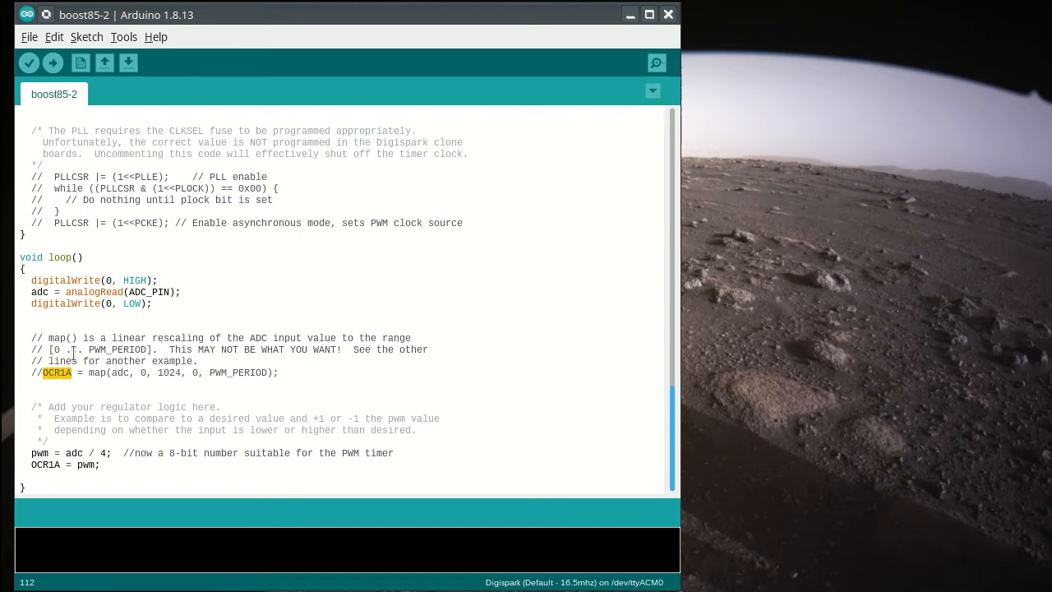
pyautogui.moveTo(97, 375)
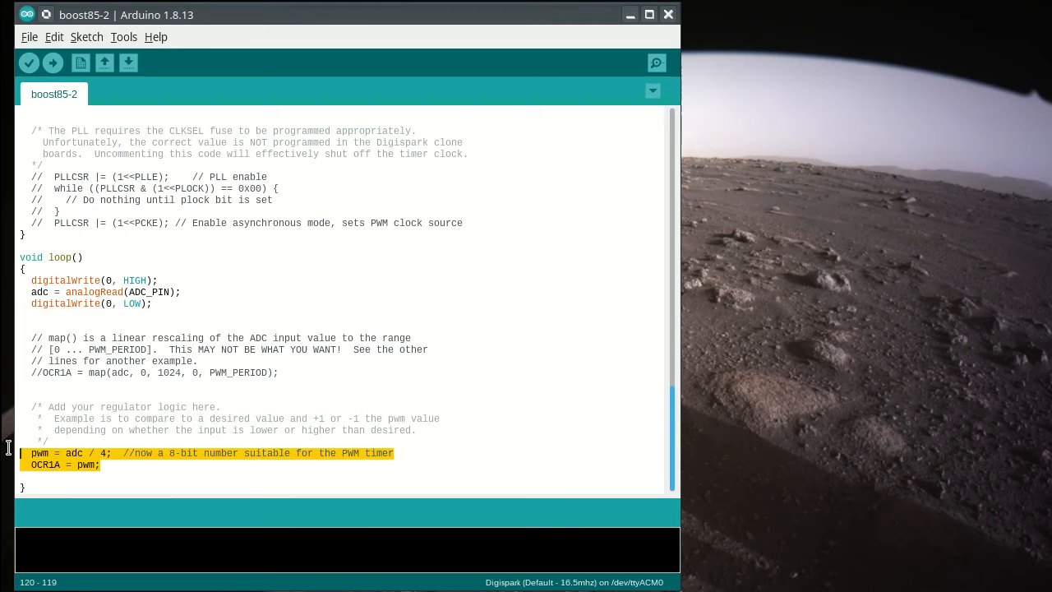
pyautogui.click(66, 453)
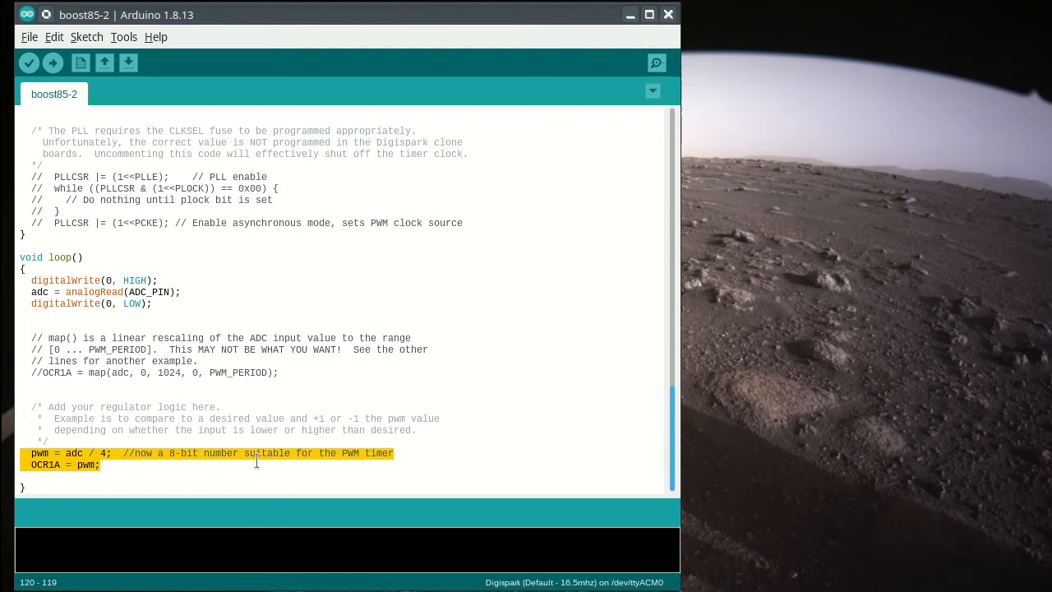
pyautogui.click(100, 464)
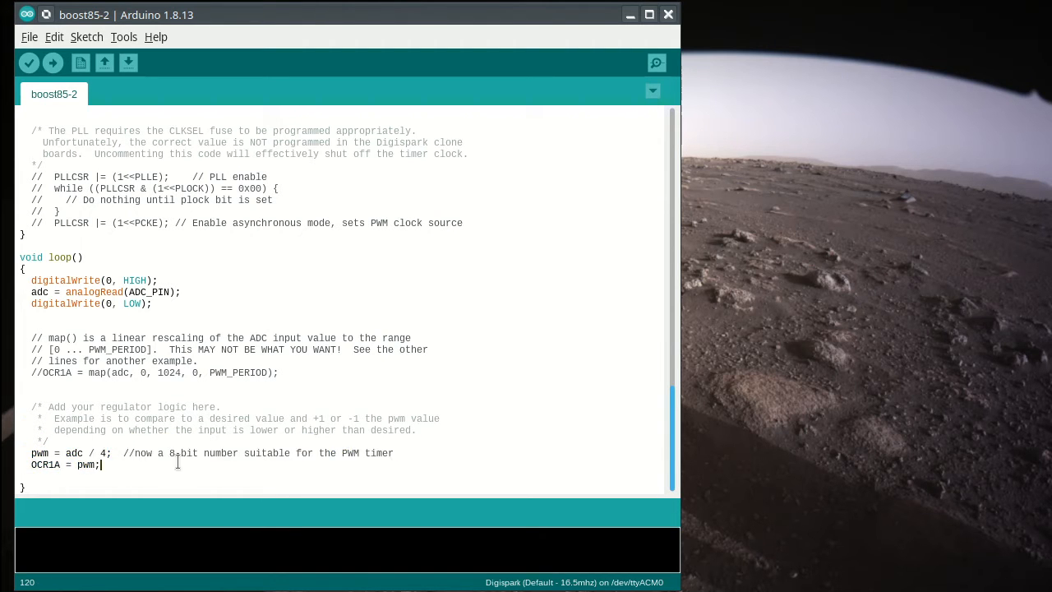
pyautogui.moveTo(53, 62)
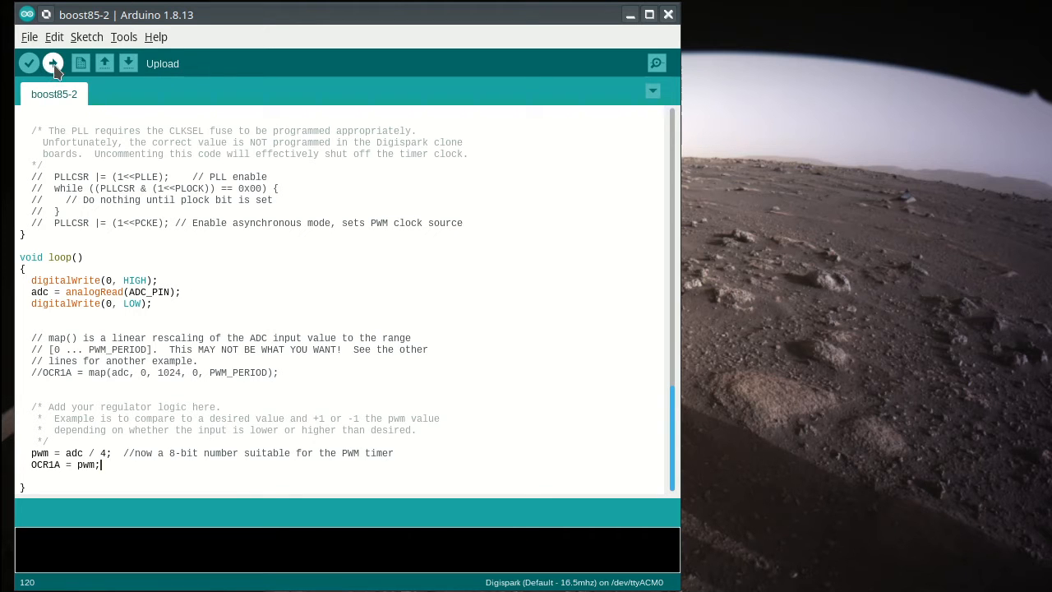
# - Upload the sketch to the Digispark, retrying after the first failed connection
pyautogui.click(53, 63)
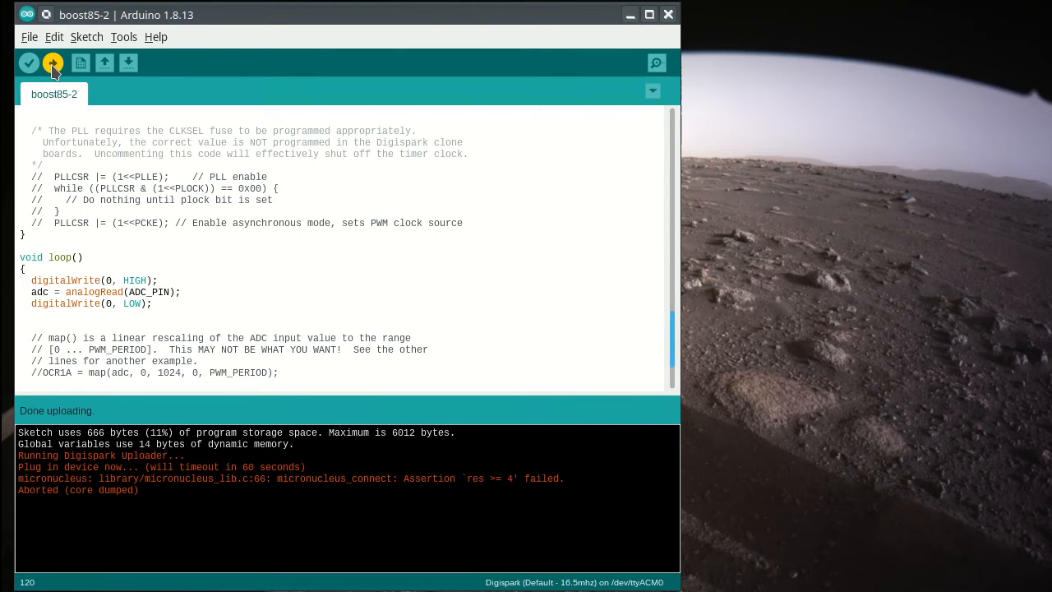
pyautogui.moveTo(194, 475)
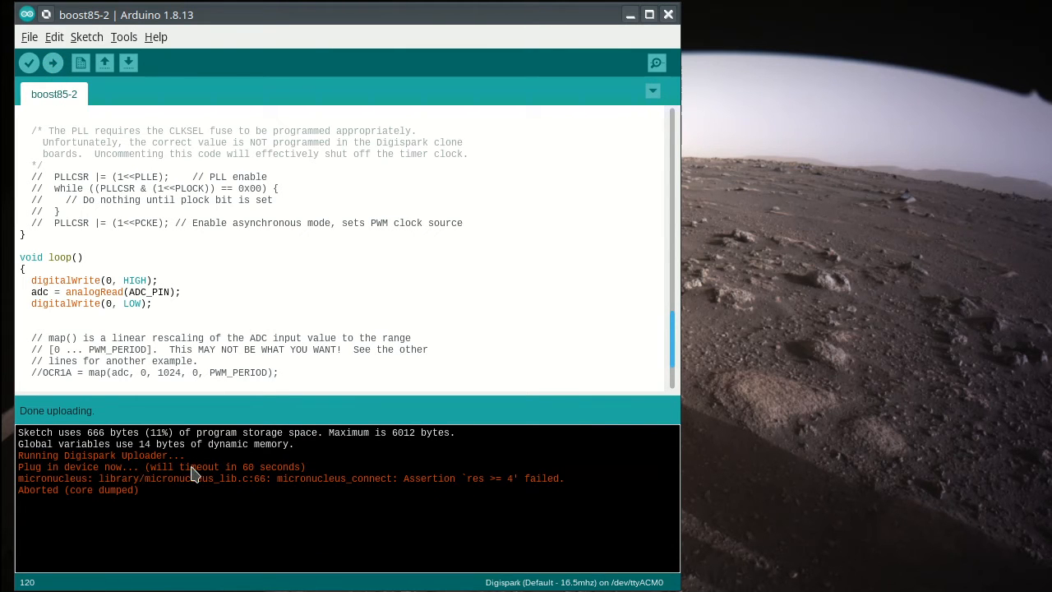
pyautogui.moveTo(205, 479)
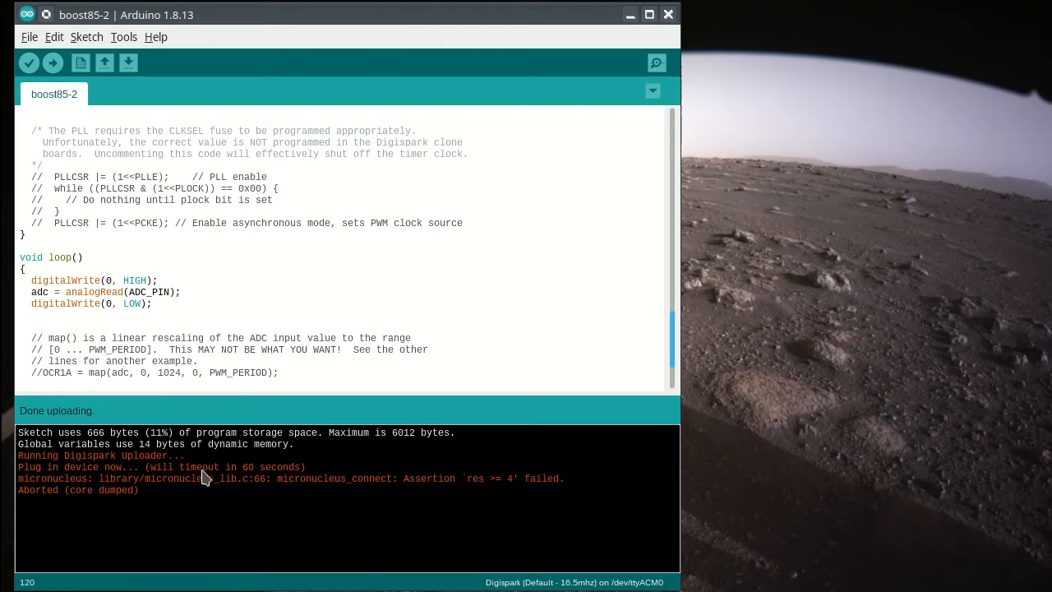
pyautogui.moveTo(411, 493)
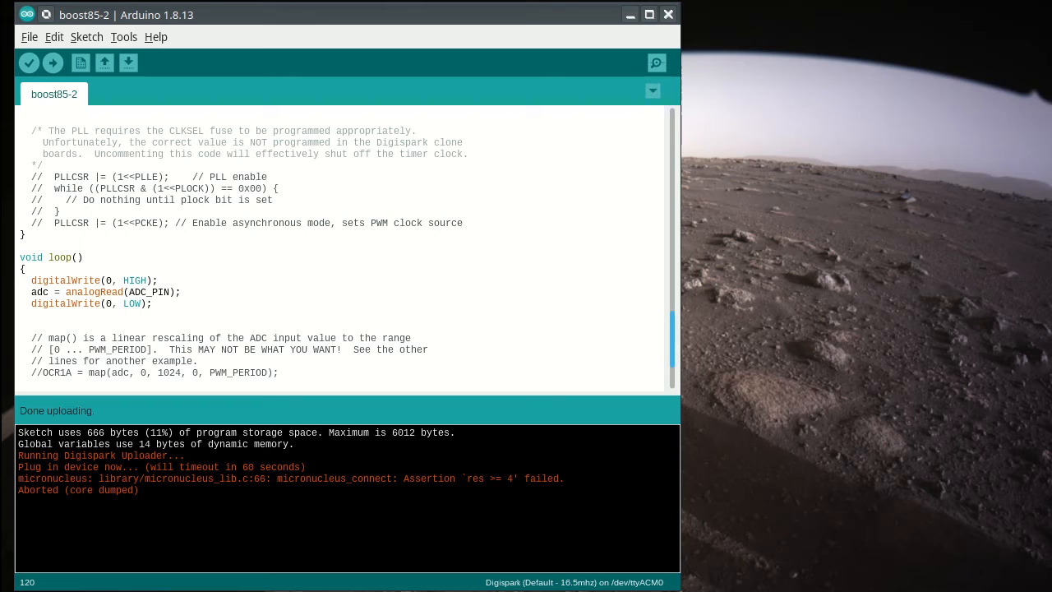
pyautogui.click(53, 62)
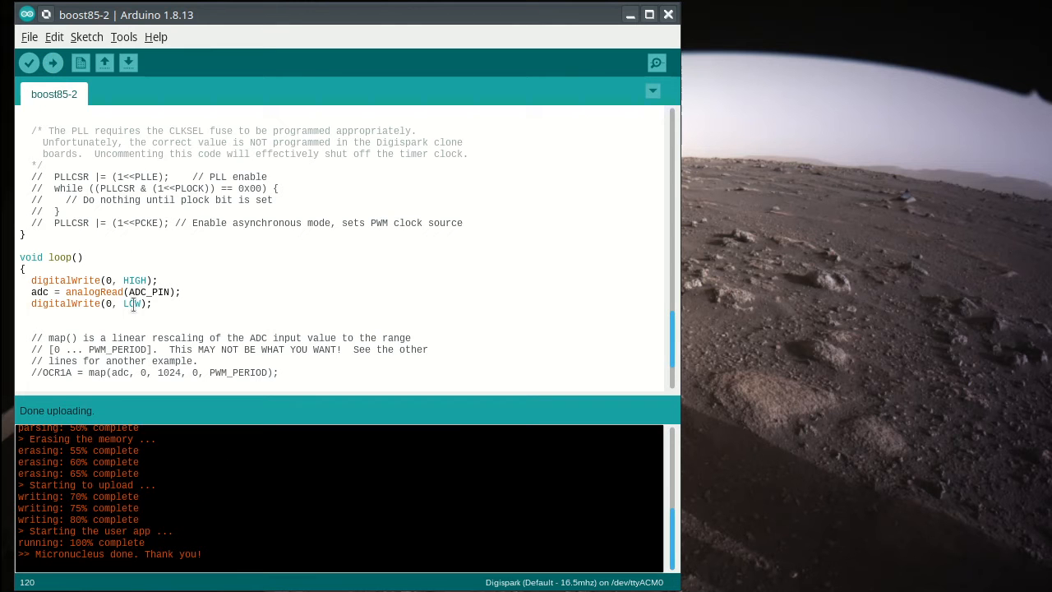
pyautogui.moveTo(21, 571)
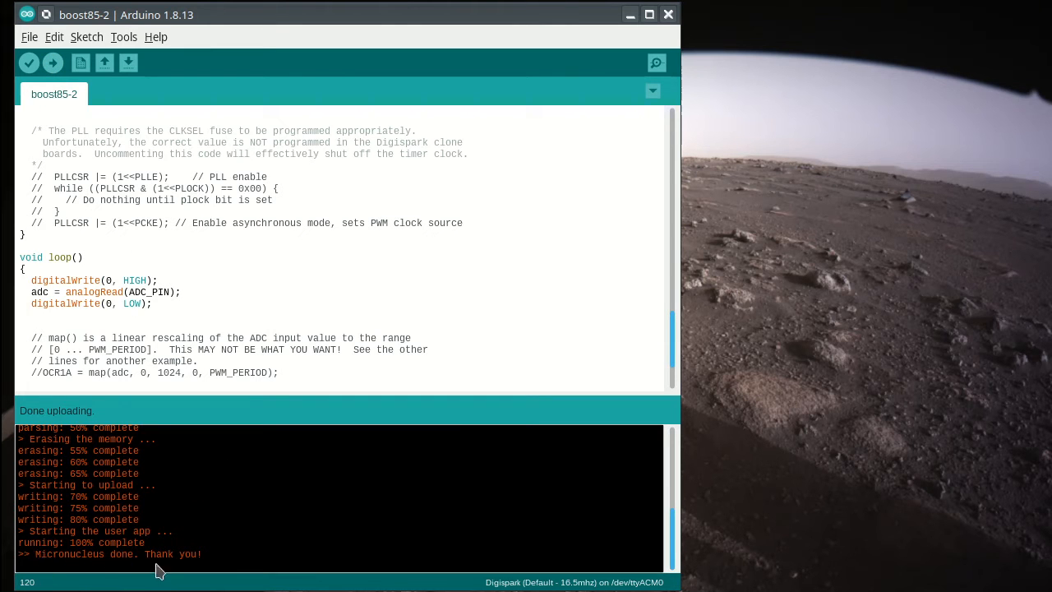
pyautogui.moveTo(222, 542)
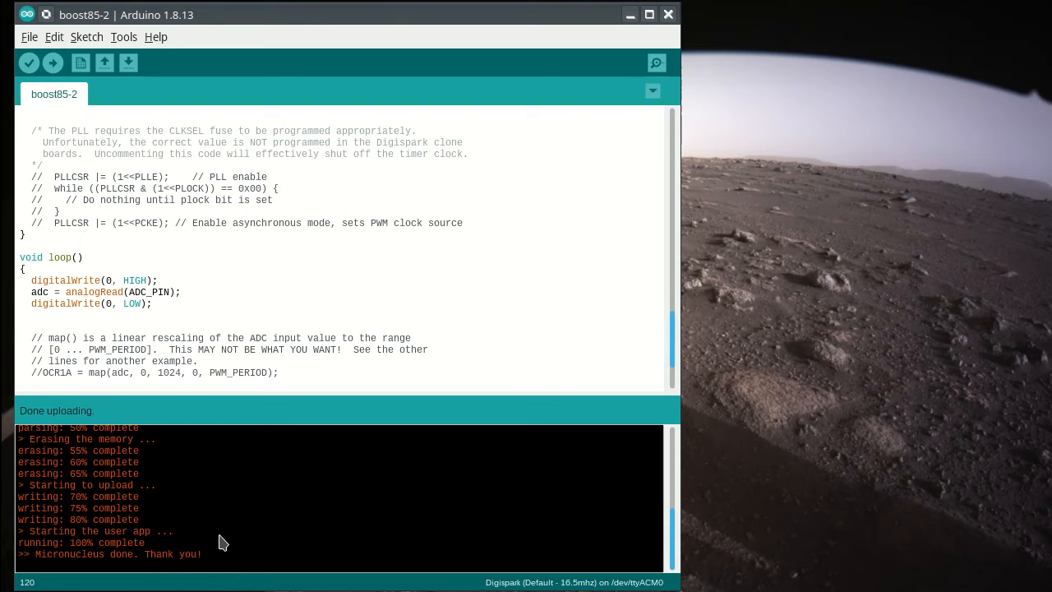
pyautogui.moveTo(232, 539)
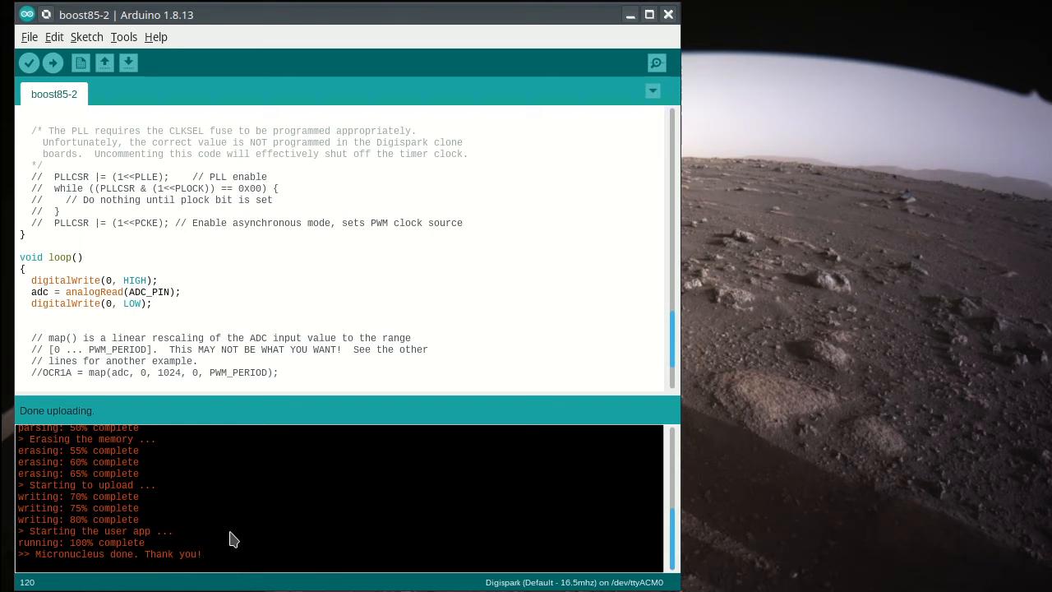
pyautogui.moveTo(240, 541)
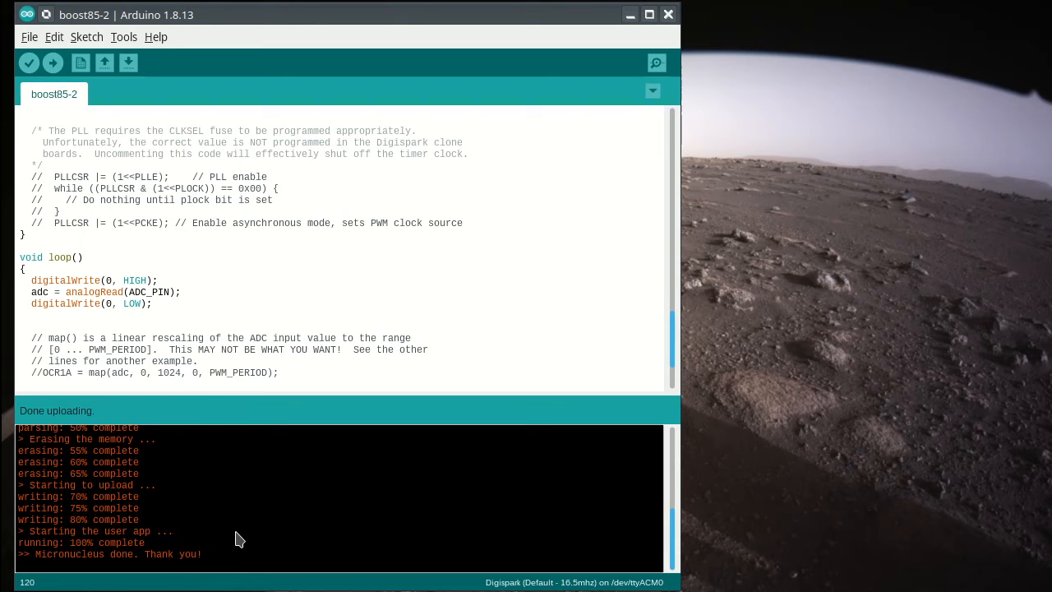
pyautogui.moveTo(273, 533)
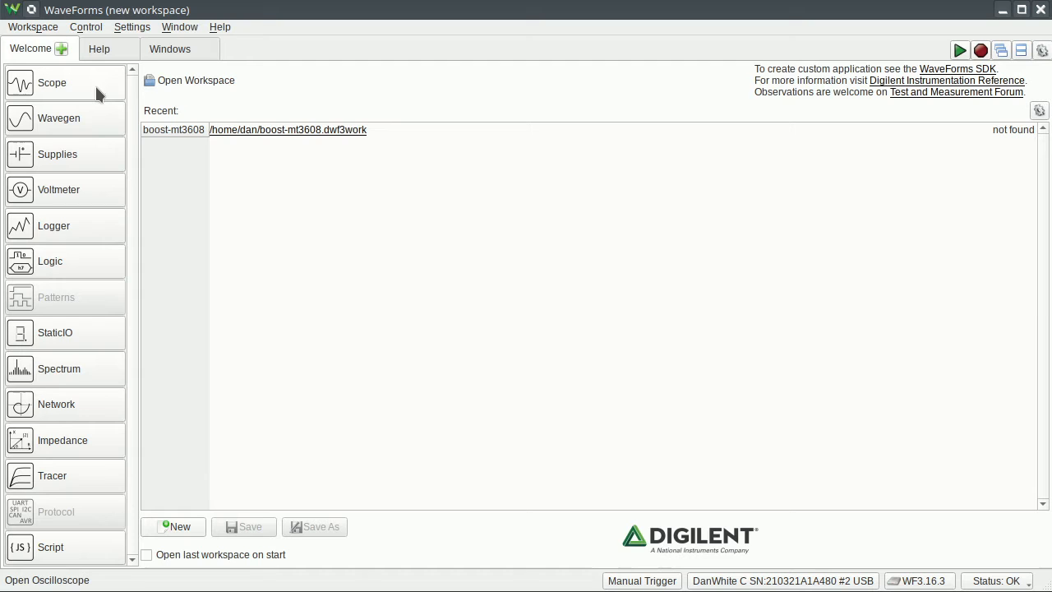
# - Open the Scope instrument and set the base time to 5 us/div
pyautogui.click(51, 83)
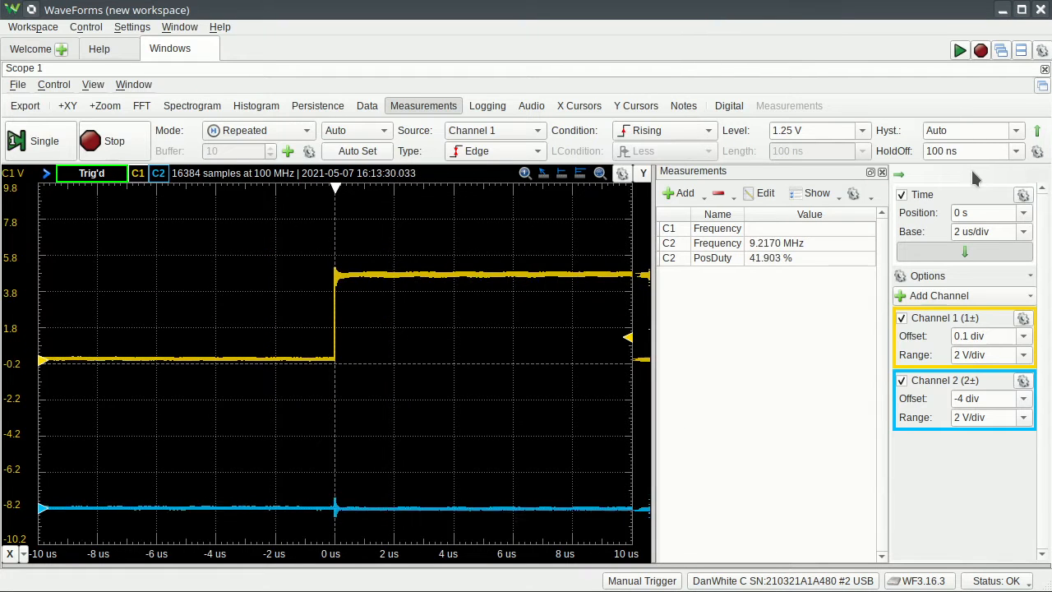
pyautogui.write('5 us/div')
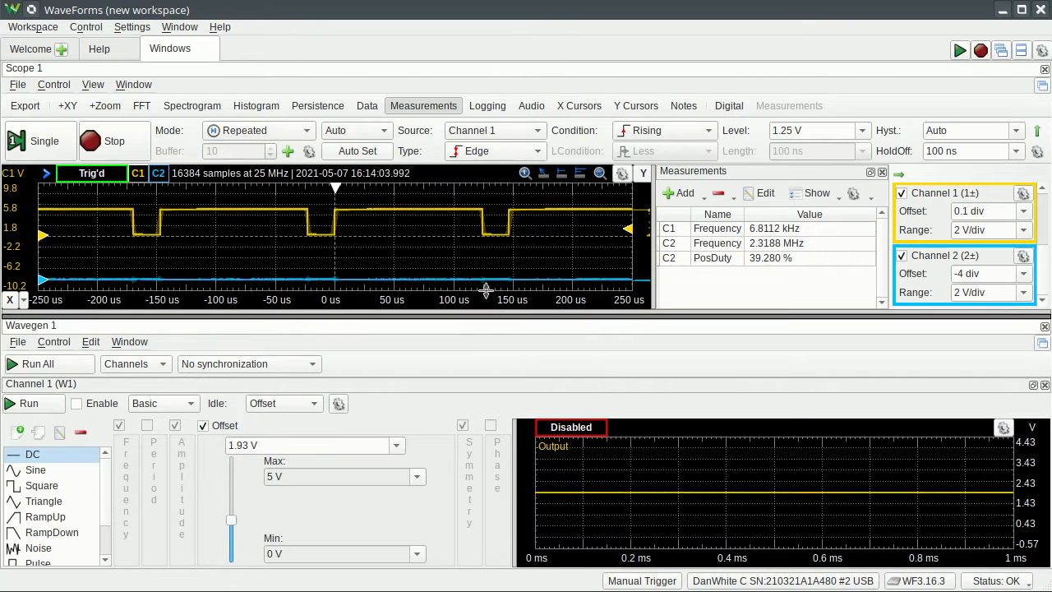
# - Switch Wavegen 1 to Basic mode
pyautogui.click(164, 358)
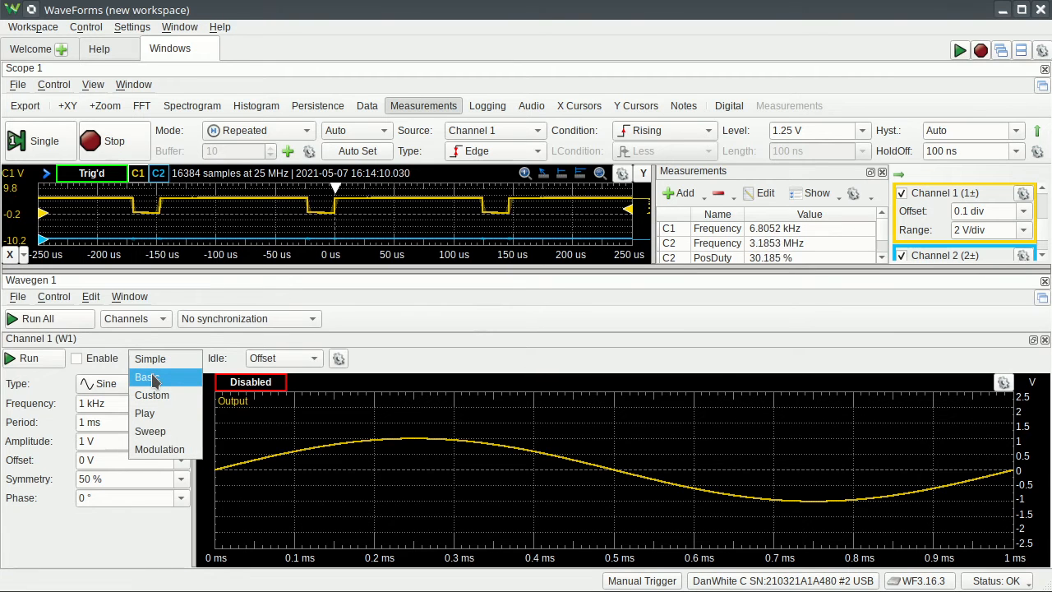
pyautogui.click(146, 377)
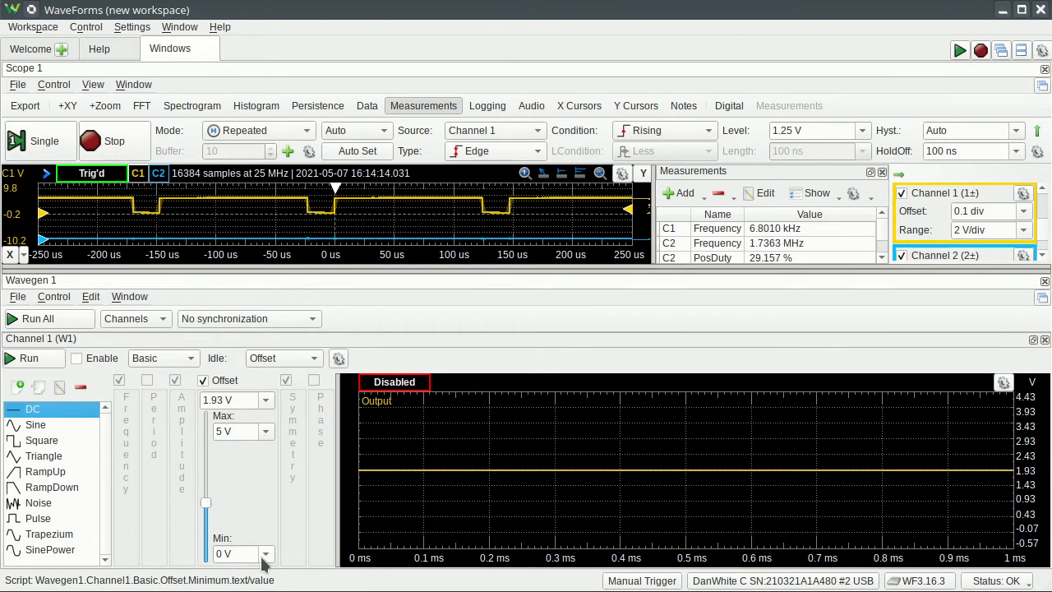
pyautogui.click(234, 553)
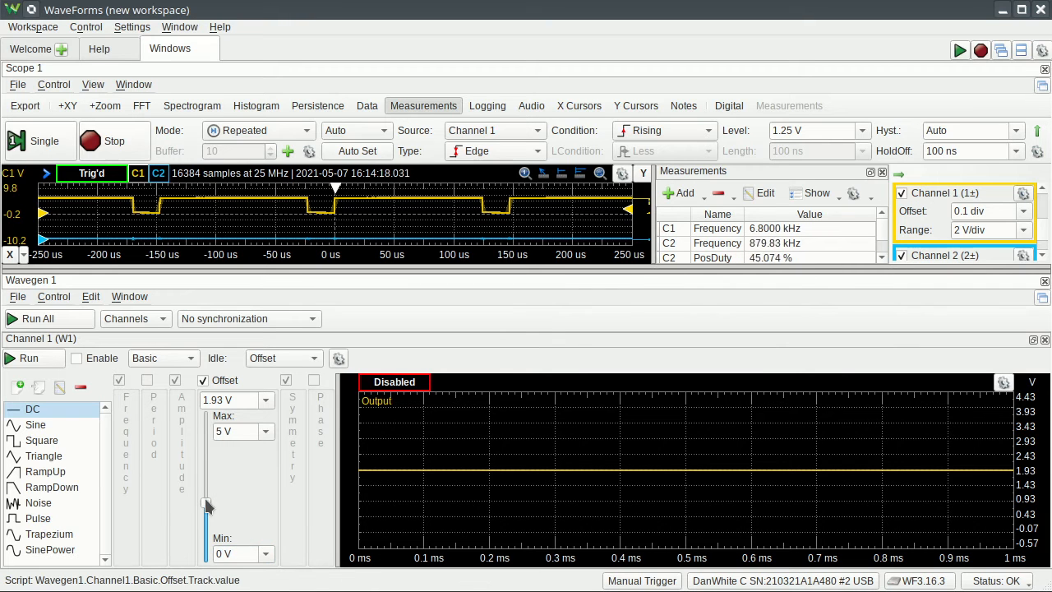
# - Drag the DC offset slider up and down, settling near 3.3 V
pyautogui.moveTo(206, 505); pyautogui.dragTo(207, 481)
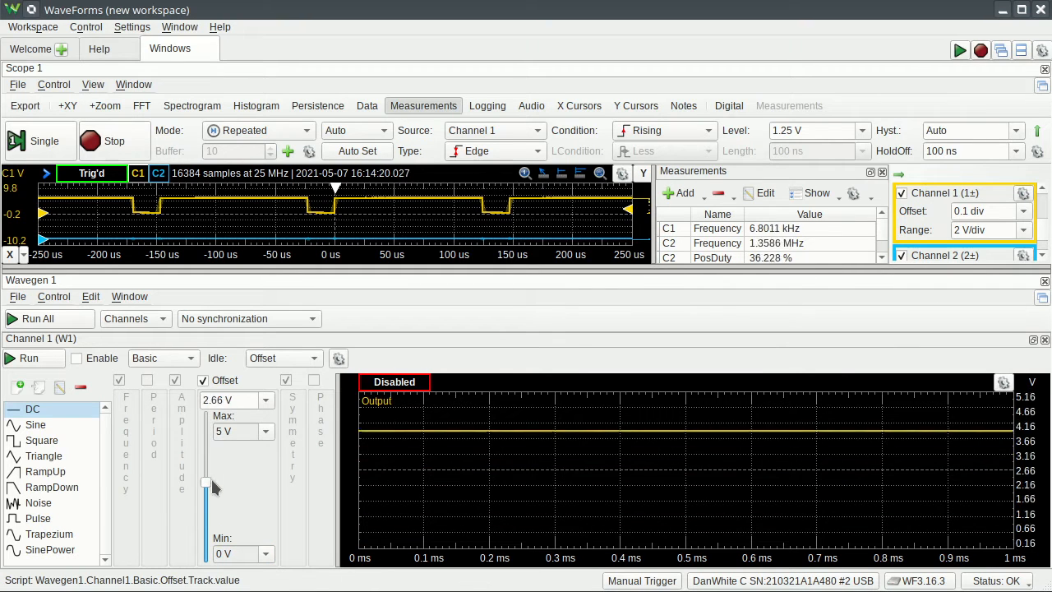
pyautogui.moveTo(205, 484); pyautogui.dragTo(206, 456)
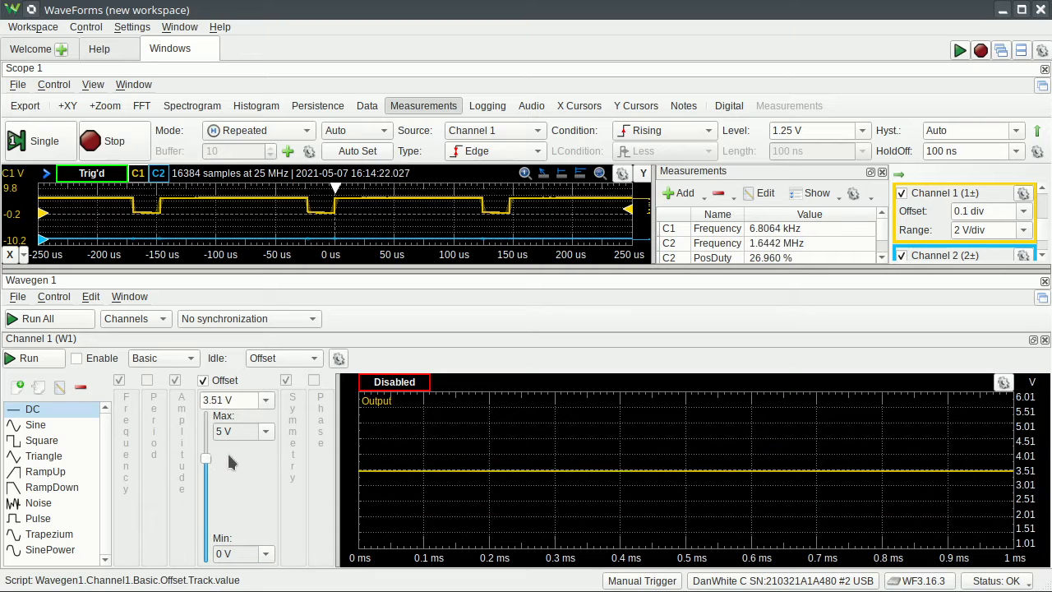
pyautogui.moveTo(206, 456); pyautogui.dragTo(205, 431)
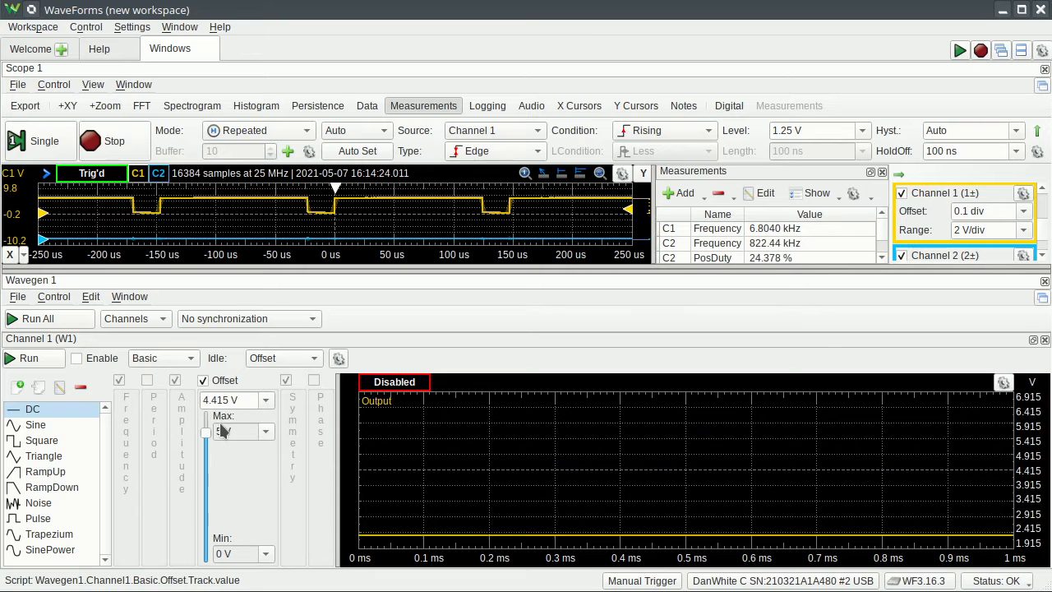
pyautogui.moveTo(206, 432); pyautogui.dragTo(206, 460)
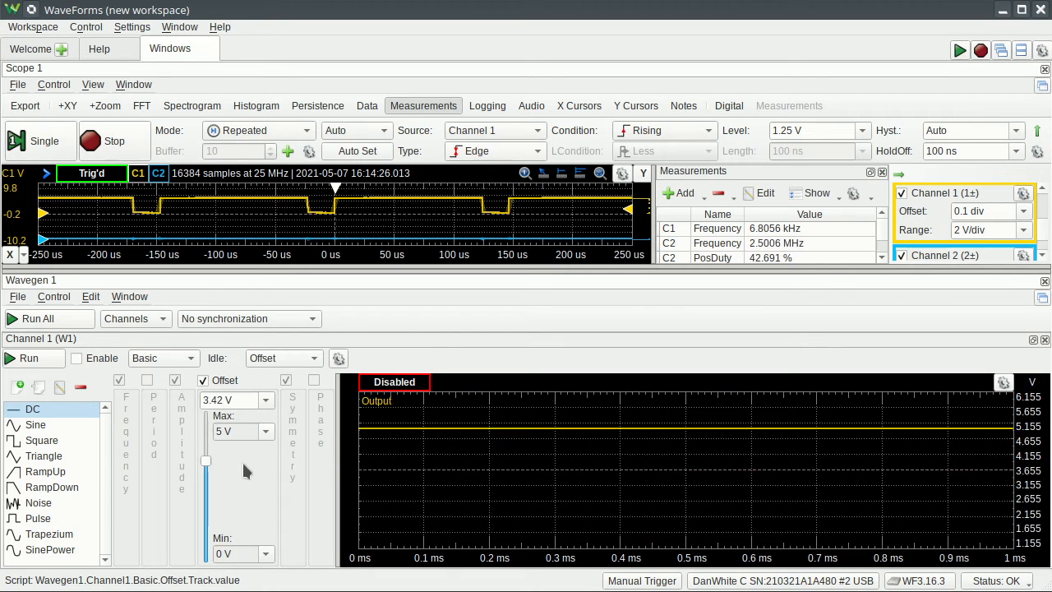
pyautogui.moveTo(206, 460); pyautogui.dragTo(205, 416)
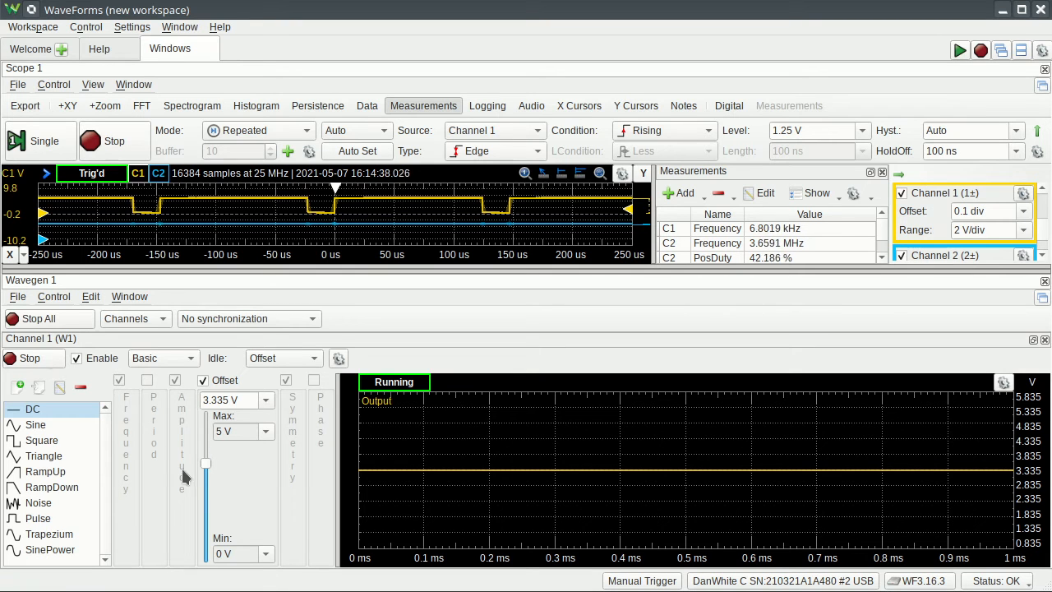
# - Enlarge the Scope pane and set the trigger source to Channel 2
pyautogui.moveTo(206, 463); pyautogui.dragTo(205, 552)
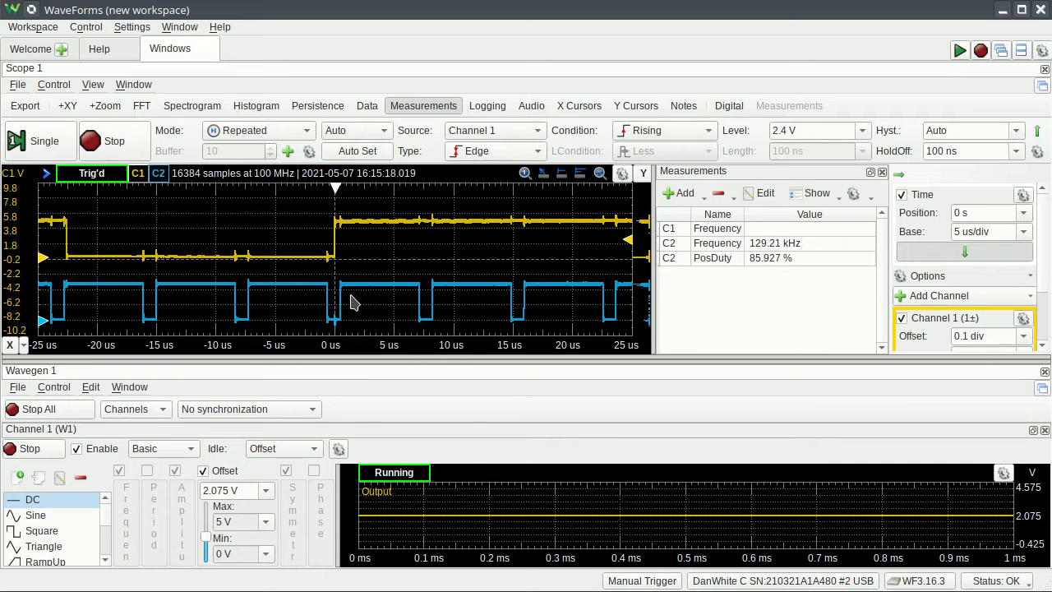
pyautogui.click(493, 130)
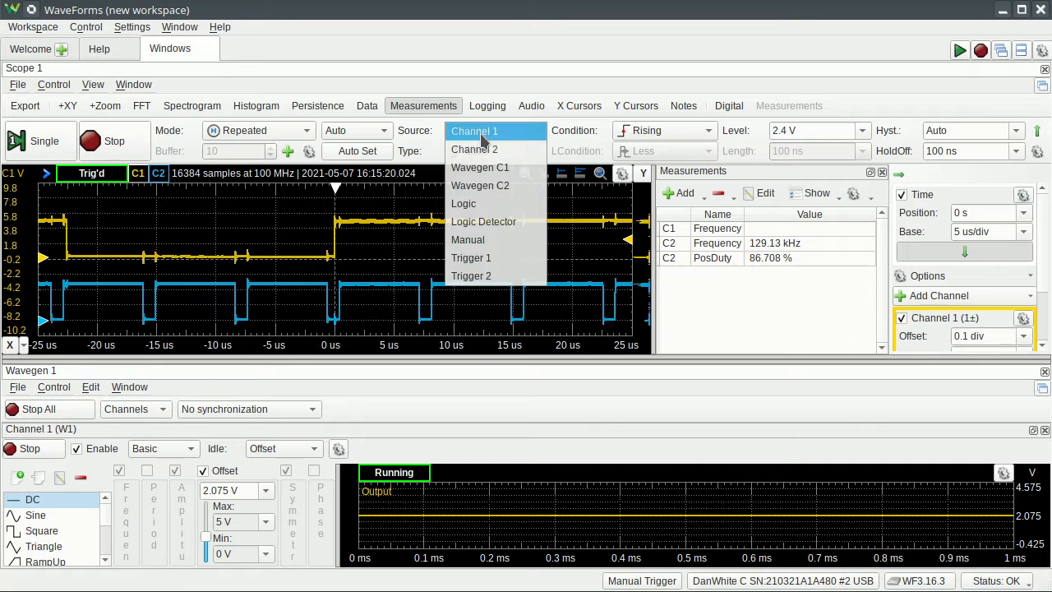
pyautogui.click(474, 149)
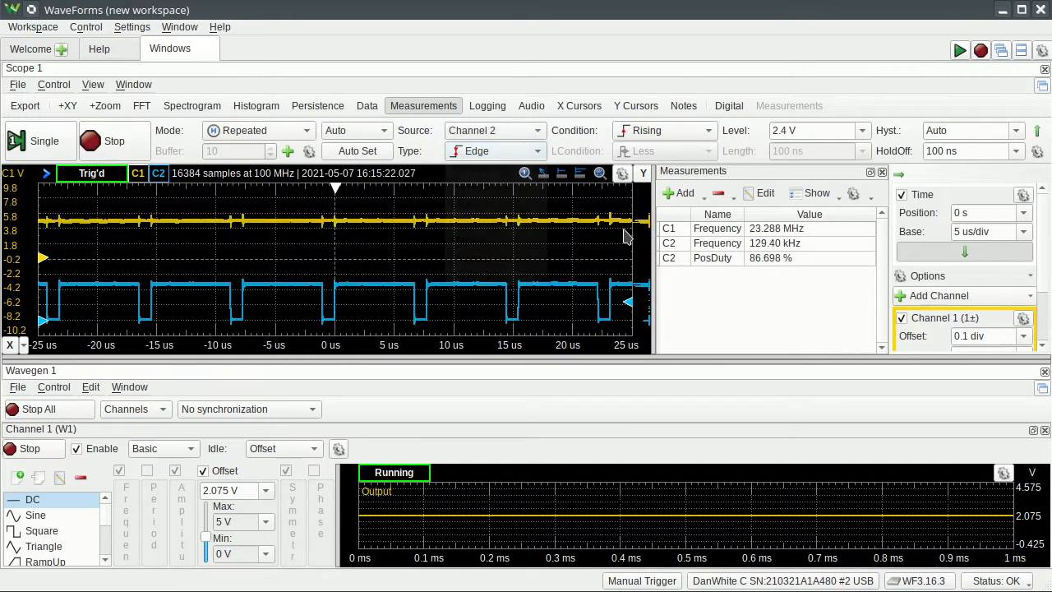